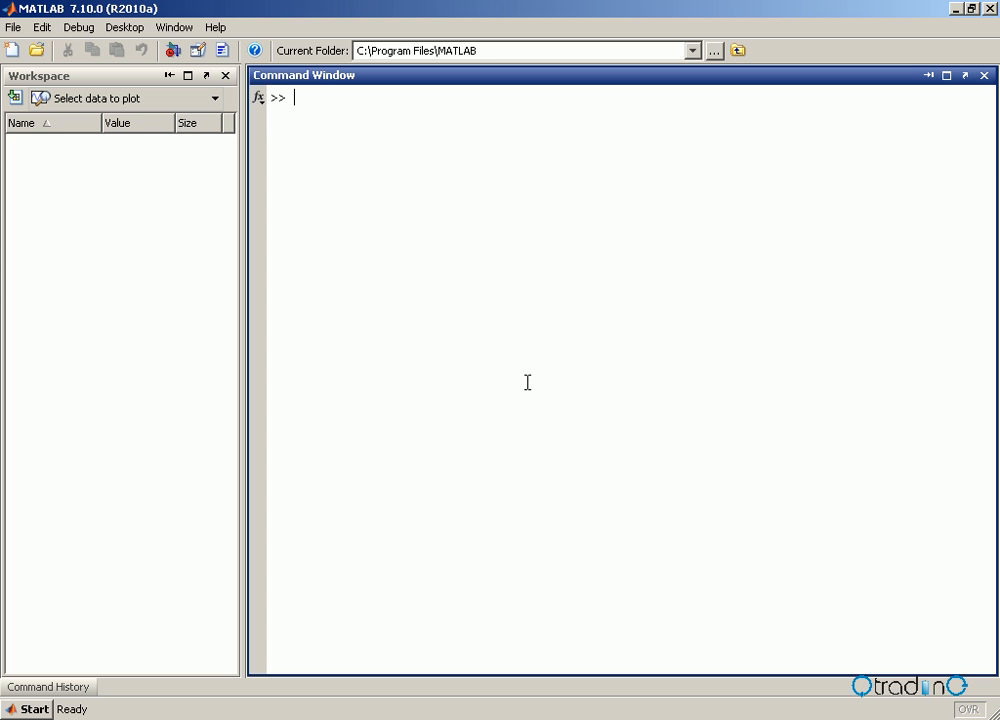
{"action": "mouse_move", "coordinate": [30, 708]}
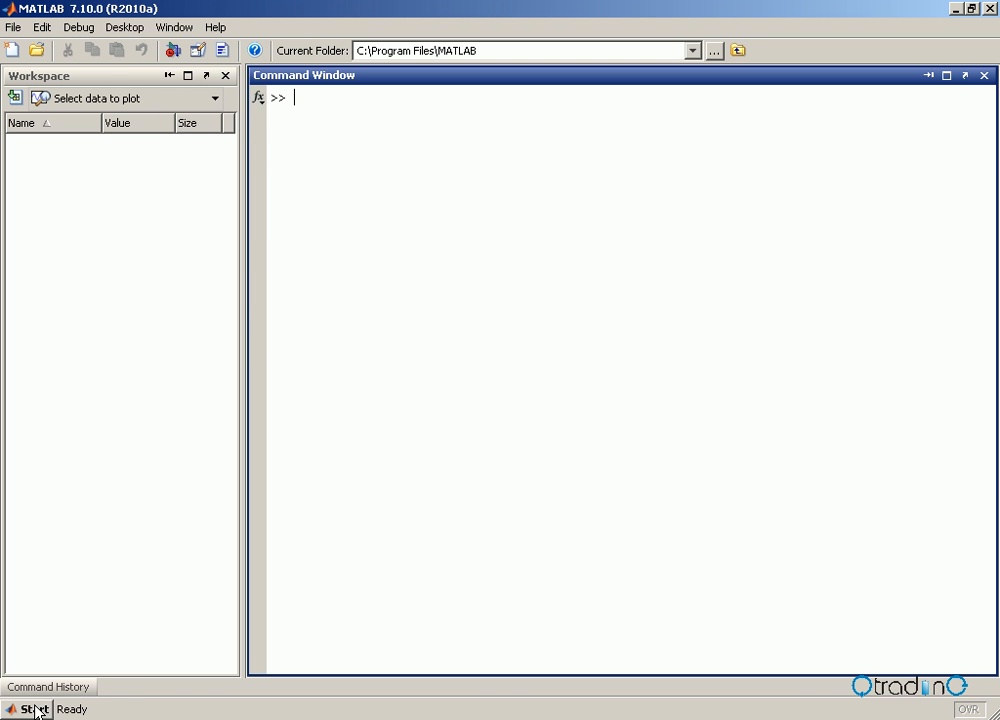
Launch the Database Toolbox's Visual Query Builder from Start > Toolboxes and show its Query menu.
{"action": "left_click", "coordinate": [24, 708]}
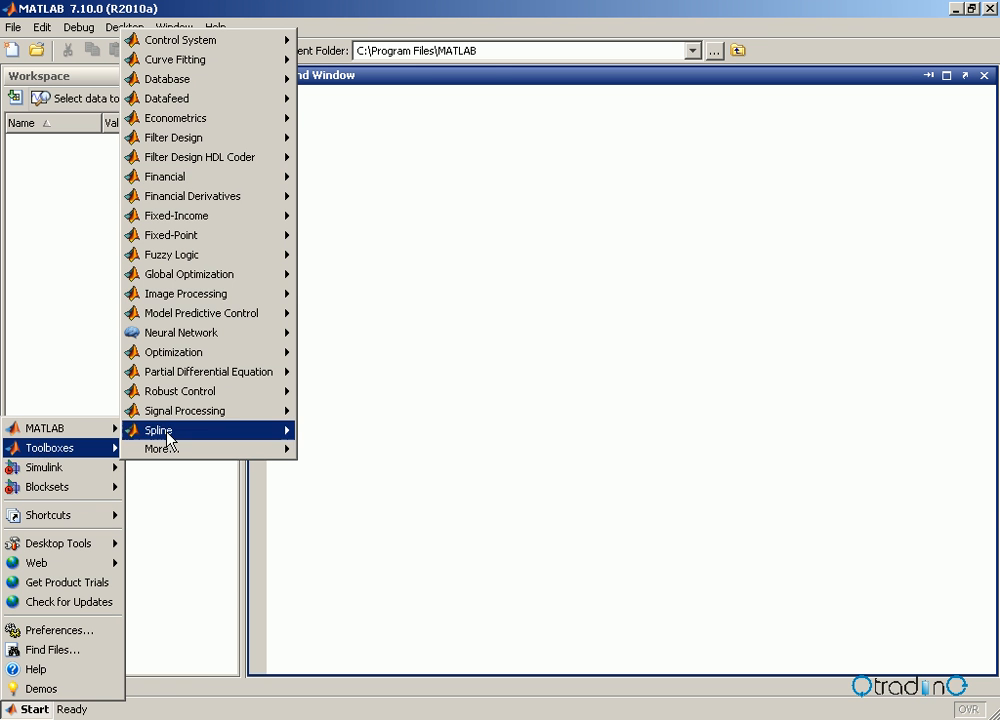
{"action": "mouse_move", "coordinate": [168, 80]}
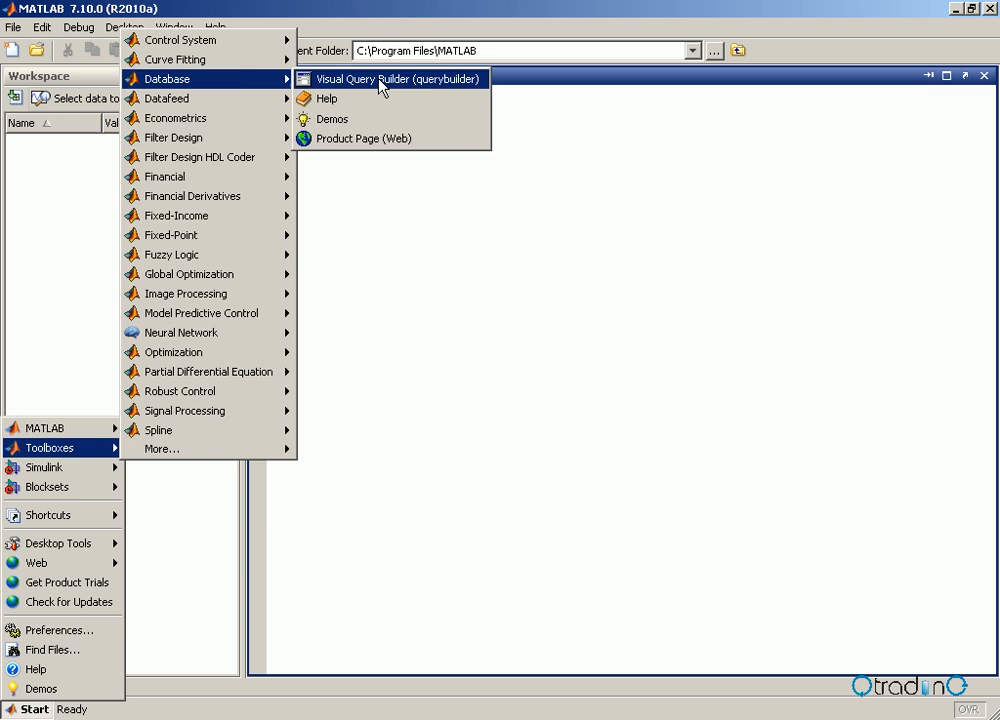
{"action": "left_click", "coordinate": [392, 78]}
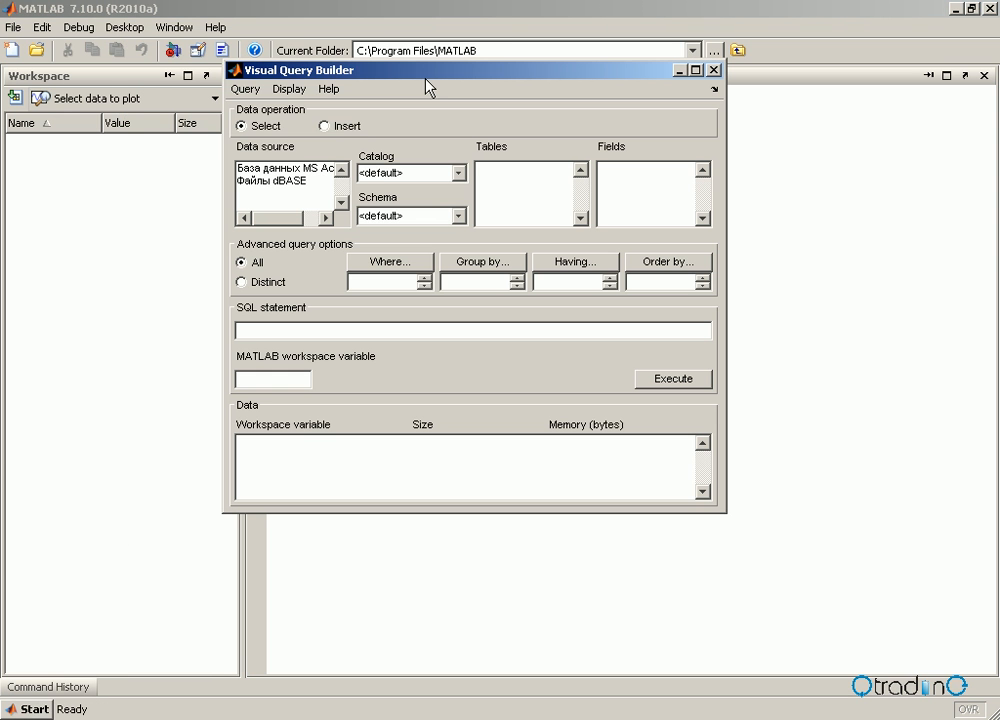
{"action": "left_click", "coordinate": [244, 88]}
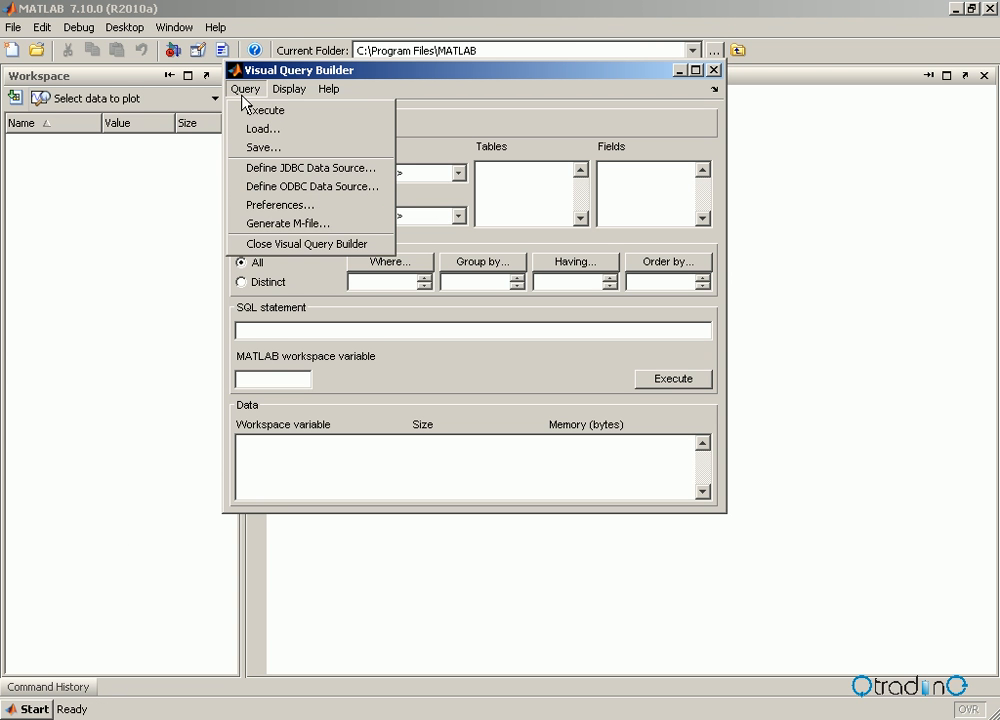
{"action": "mouse_move", "coordinate": [312, 188]}
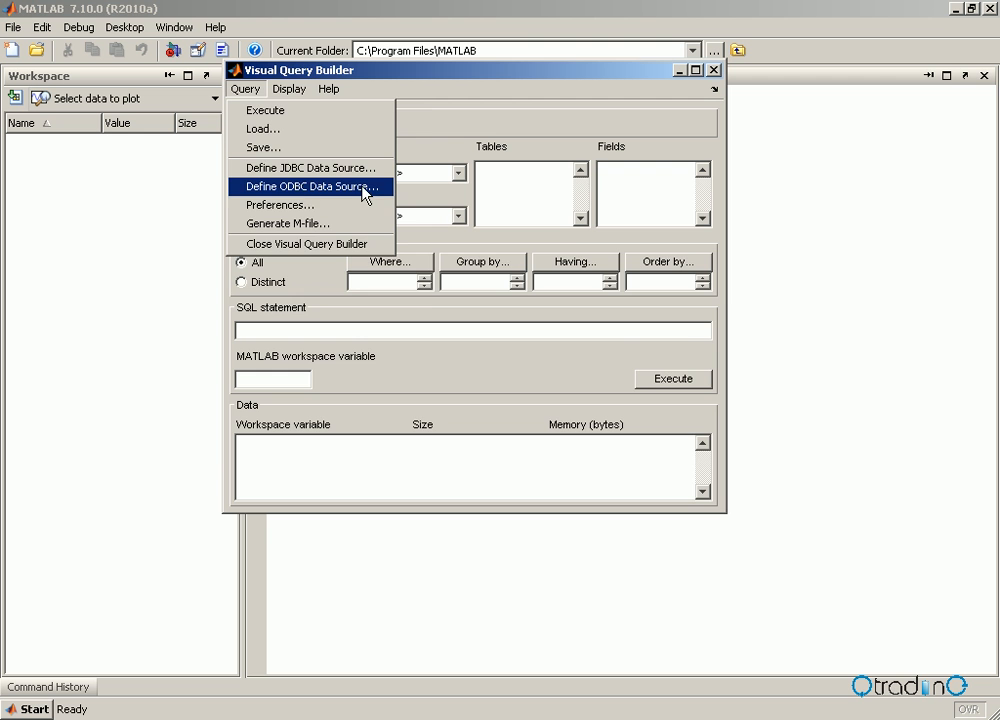
Define a new ODBC data source with the Microsoft Excel driver, choosing QUOTES.xls as its workbook.
{"action": "left_click", "coordinate": [312, 186]}
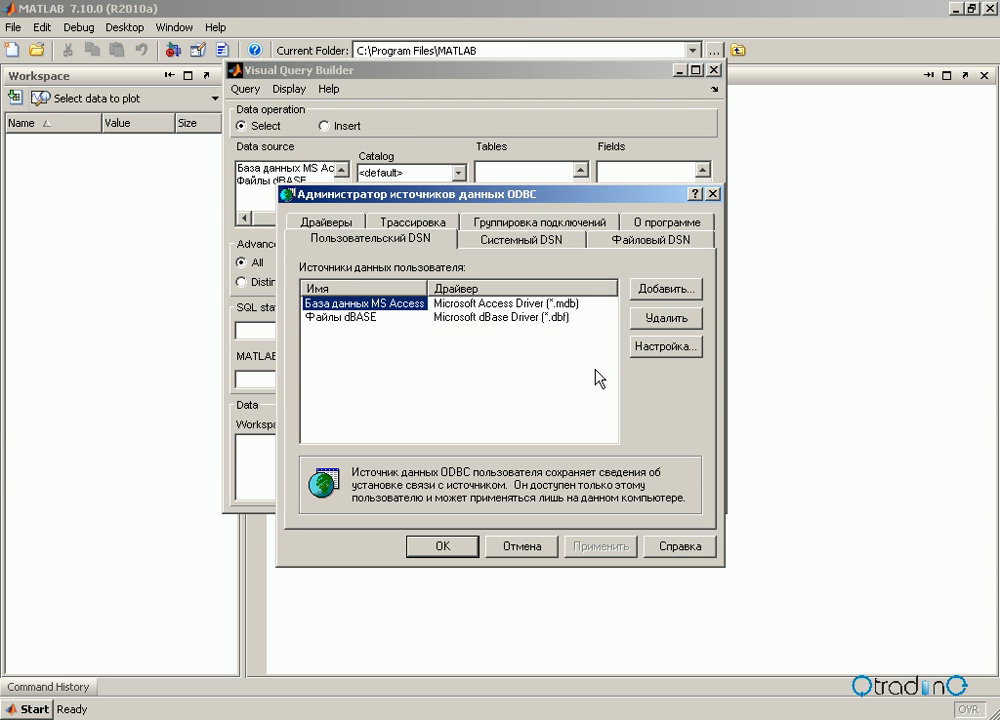
{"action": "left_click", "coordinate": [664, 288]}
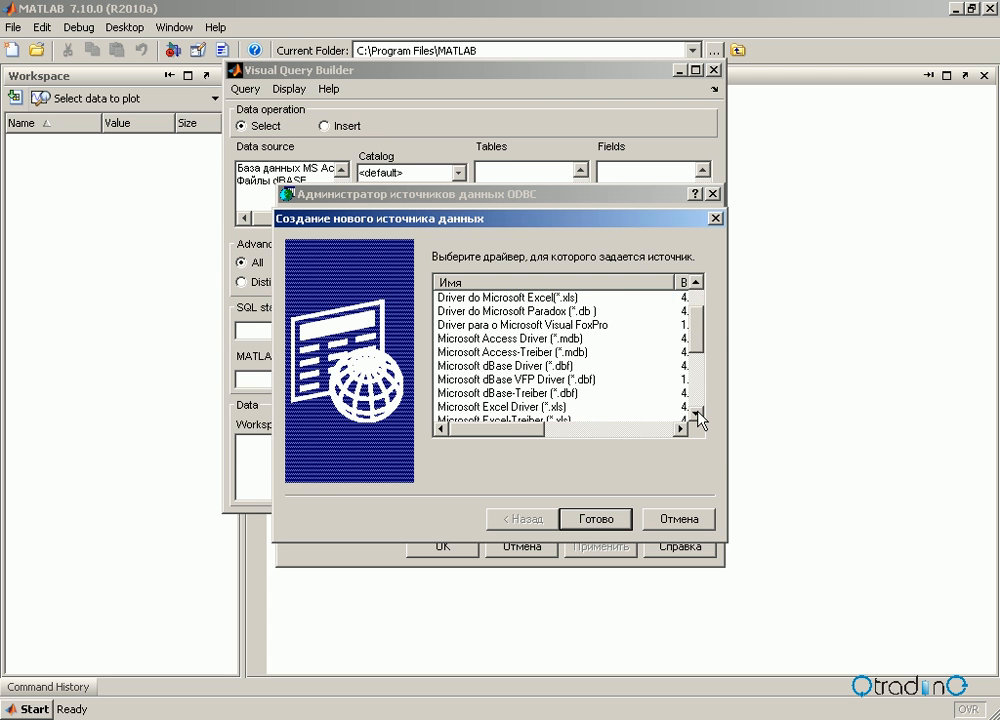
{"action": "left_click", "coordinate": [504, 406]}
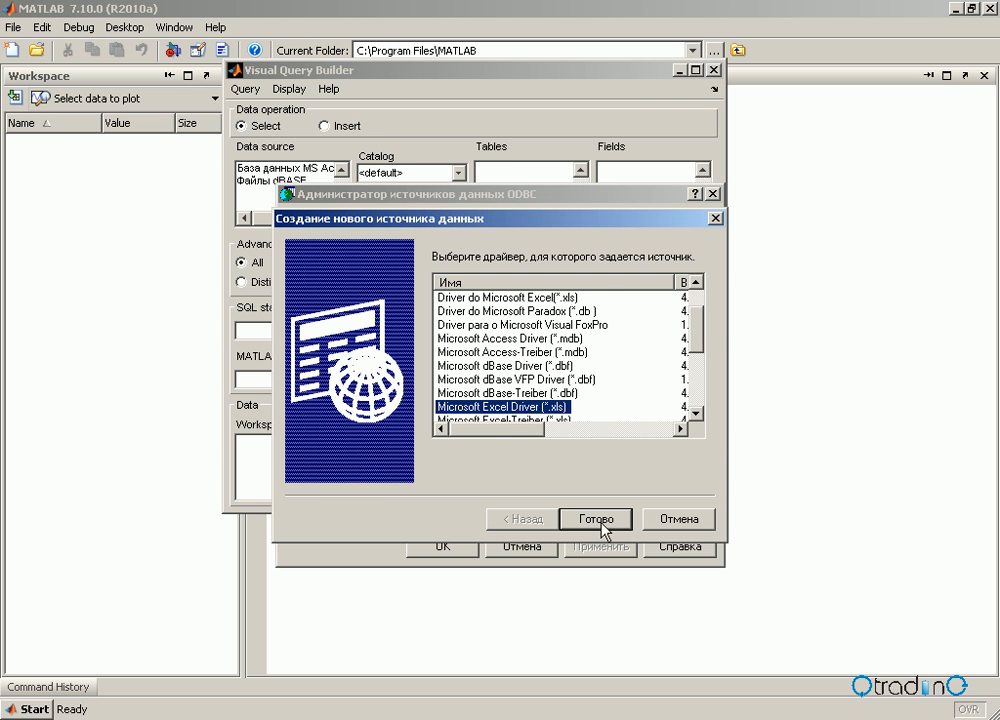
{"action": "left_click", "coordinate": [596, 518]}
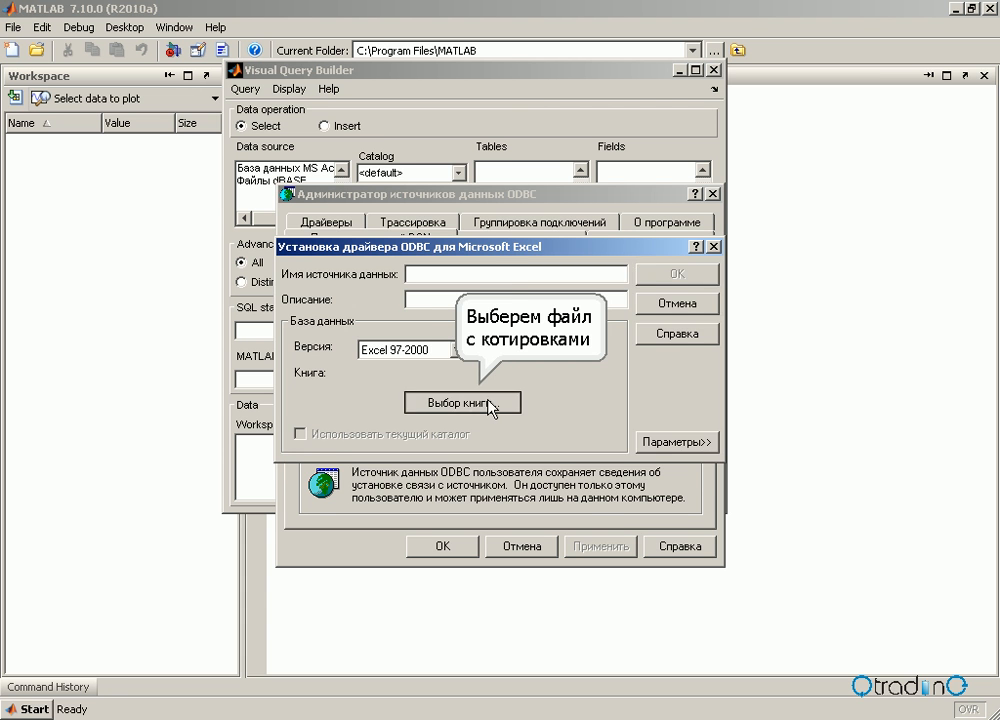
{"action": "left_click", "coordinate": [460, 402]}
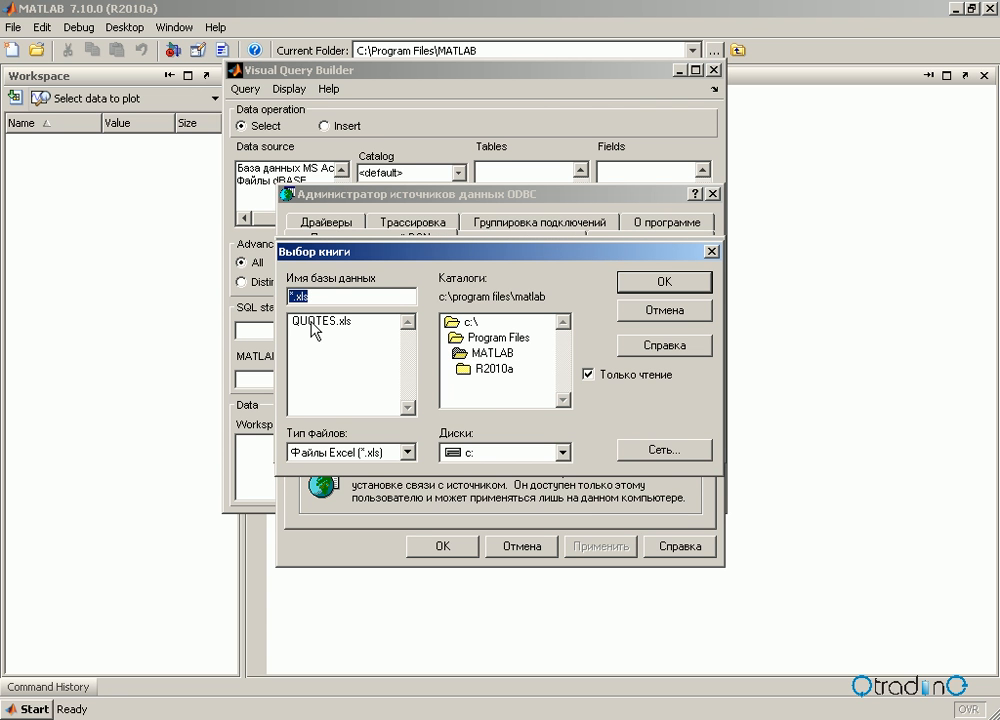
{"action": "left_click", "coordinate": [320, 320]}
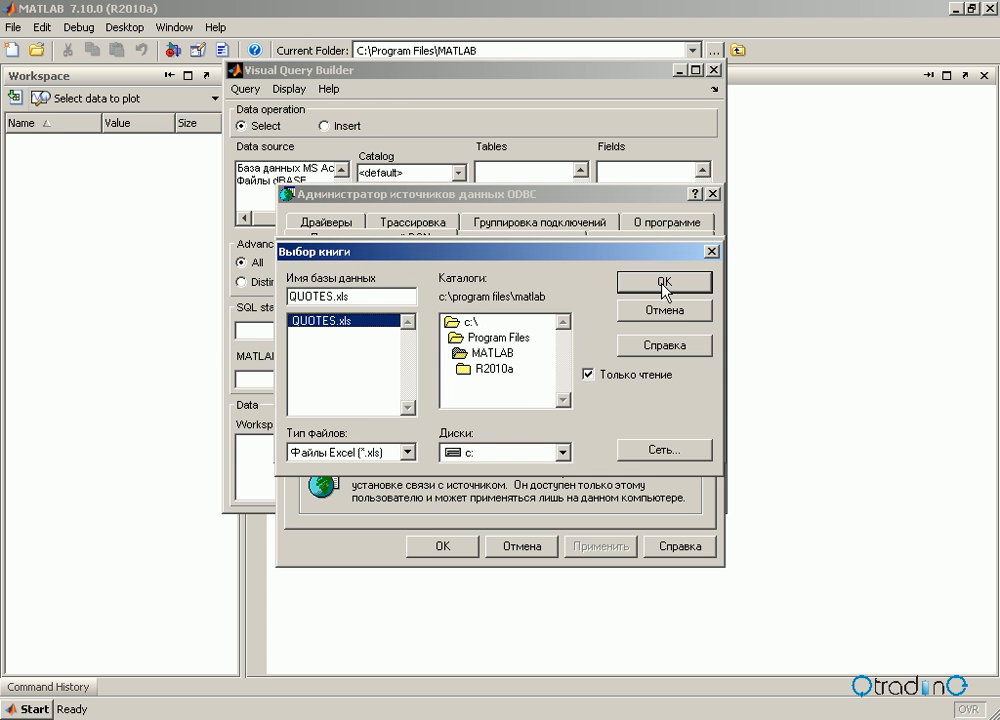
Name the data source QUOTES with description prices and save it.
{"action": "left_click", "coordinate": [664, 282]}
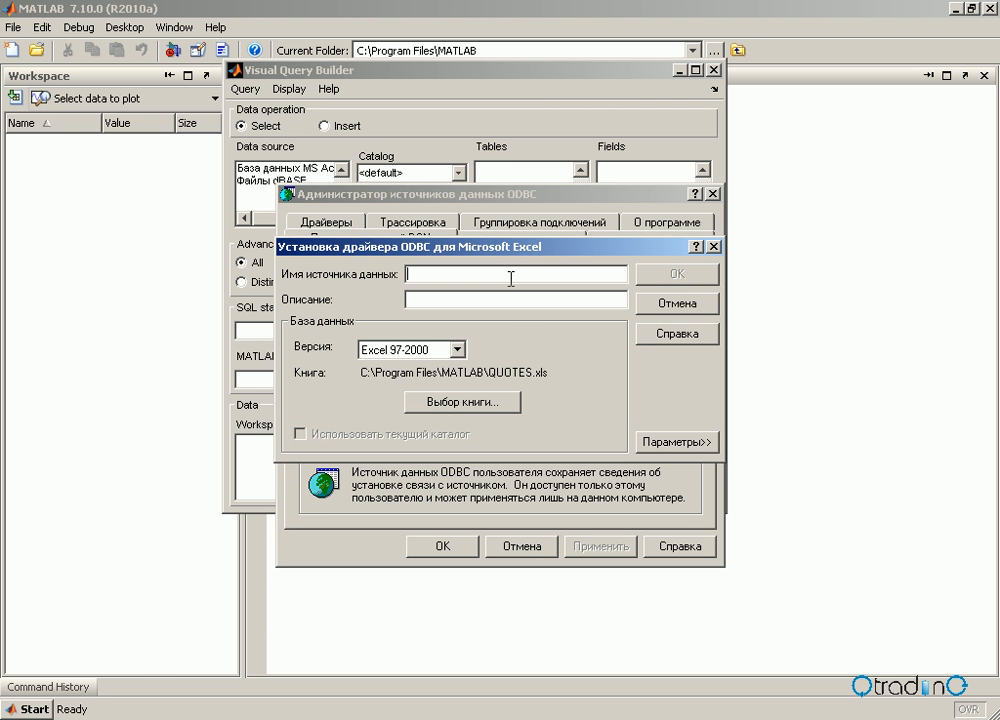
{"action": "type", "text": "Q"}
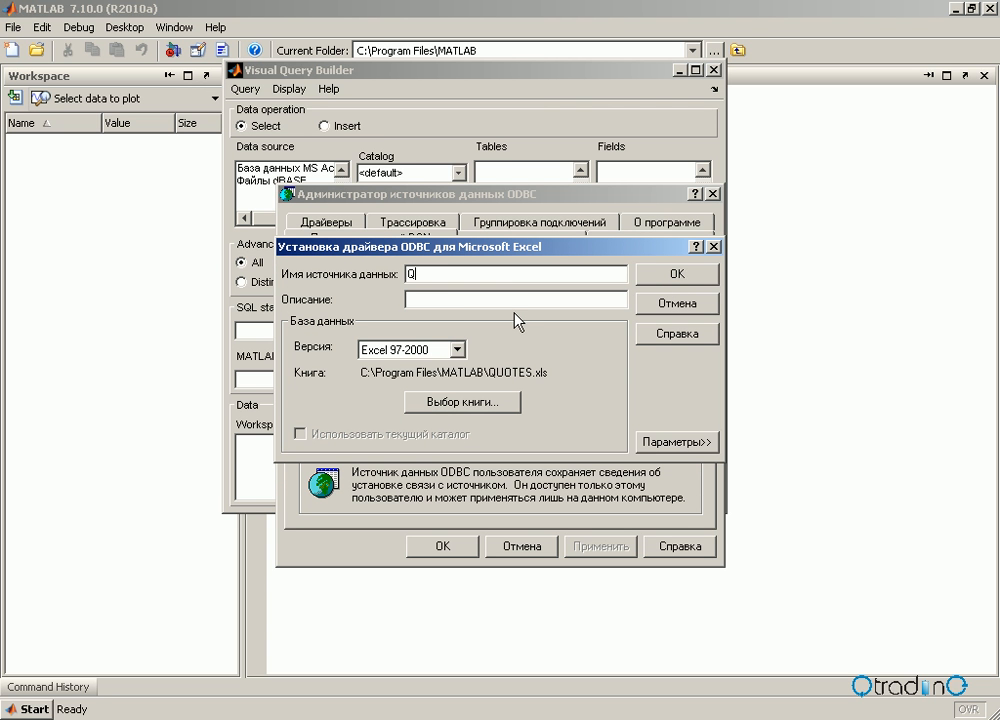
{"action": "type", "text": "UOTES"}
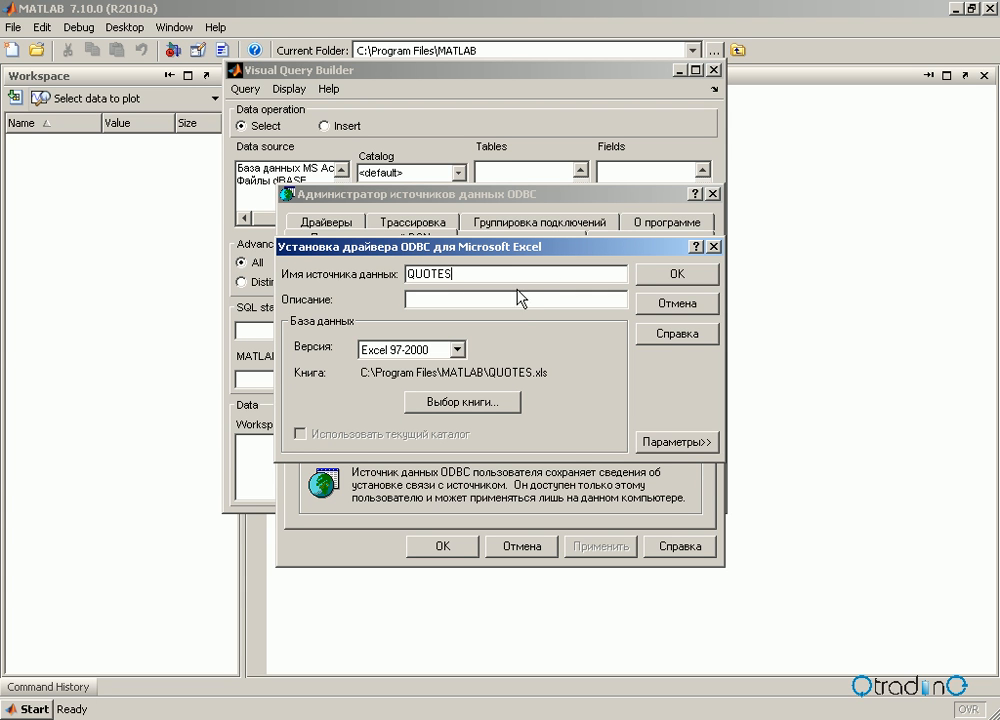
{"action": "mouse_move", "coordinate": [584, 424]}
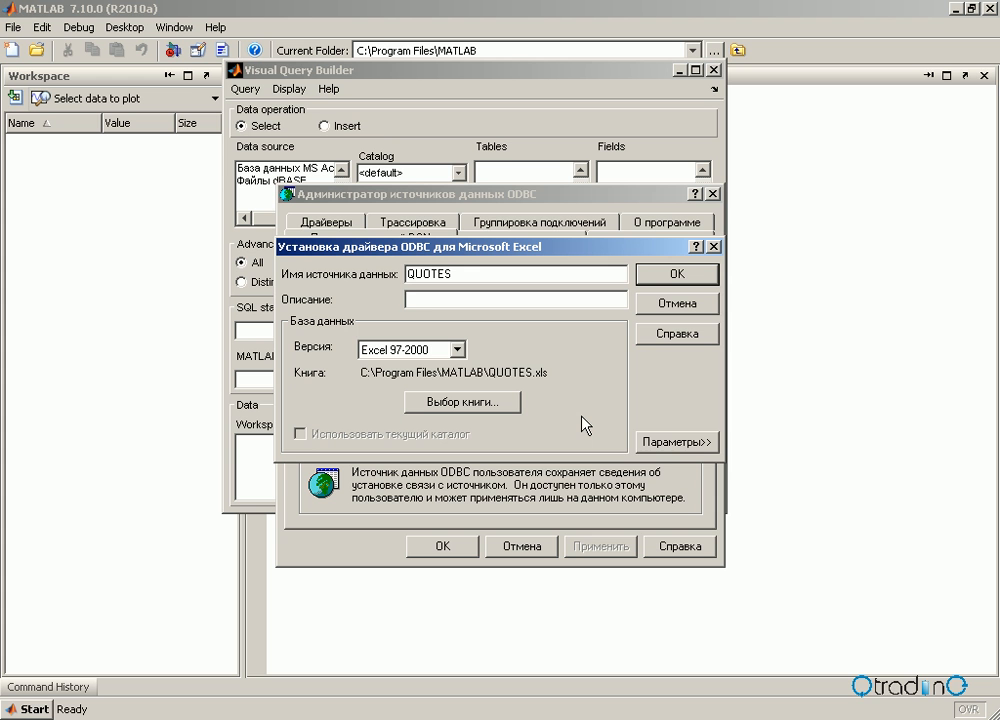
{"action": "type", "text": "price"}
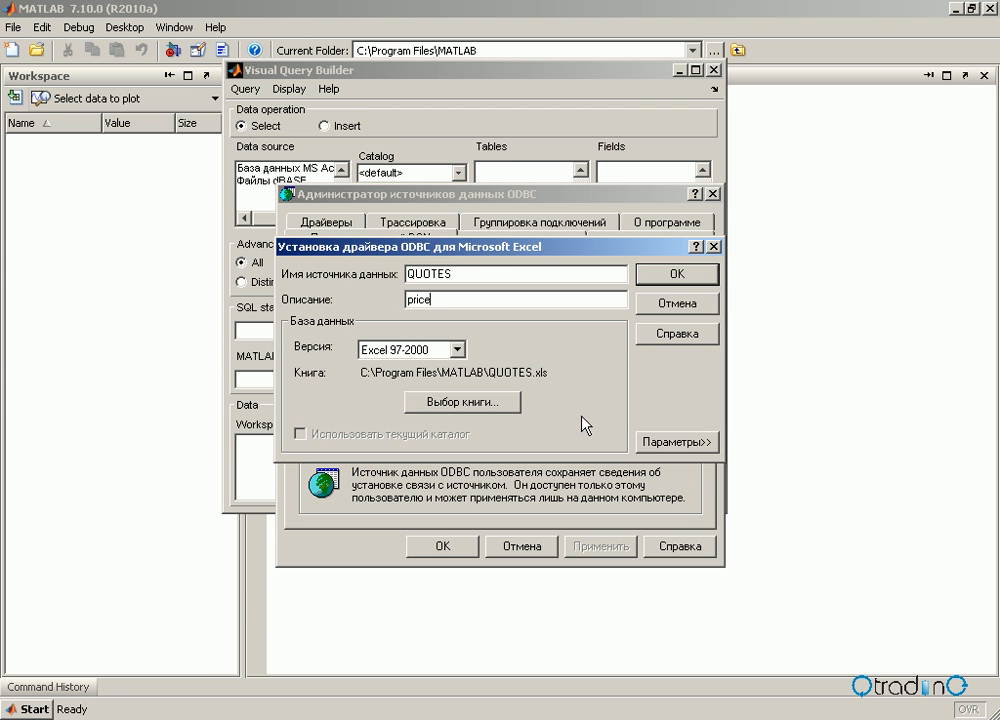
{"action": "type", "text": "s"}
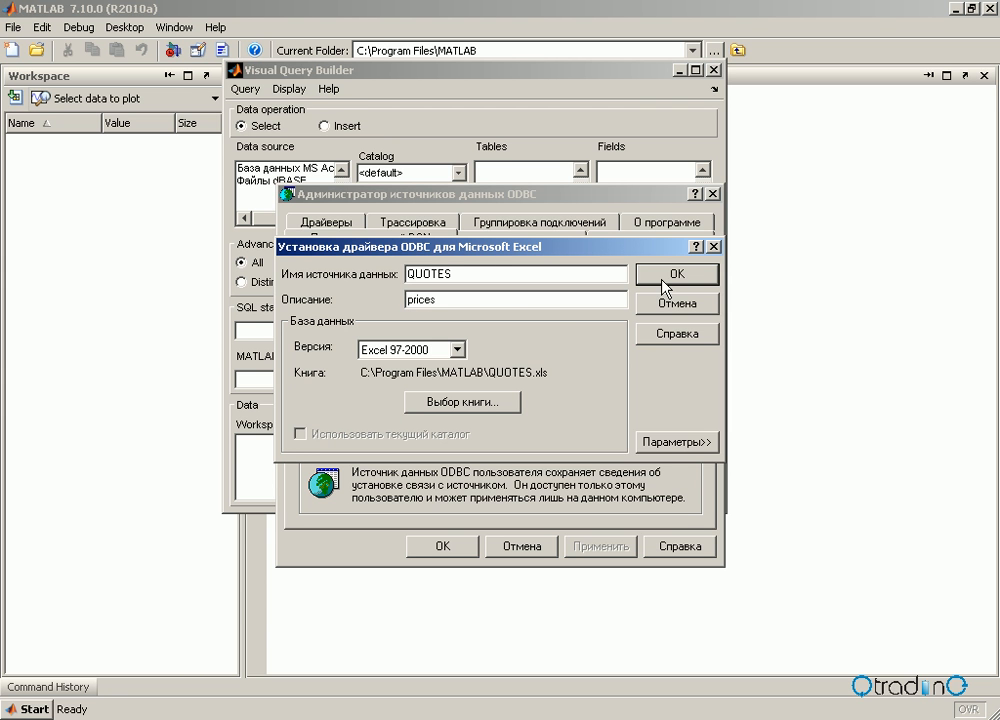
{"action": "left_click", "coordinate": [676, 272]}
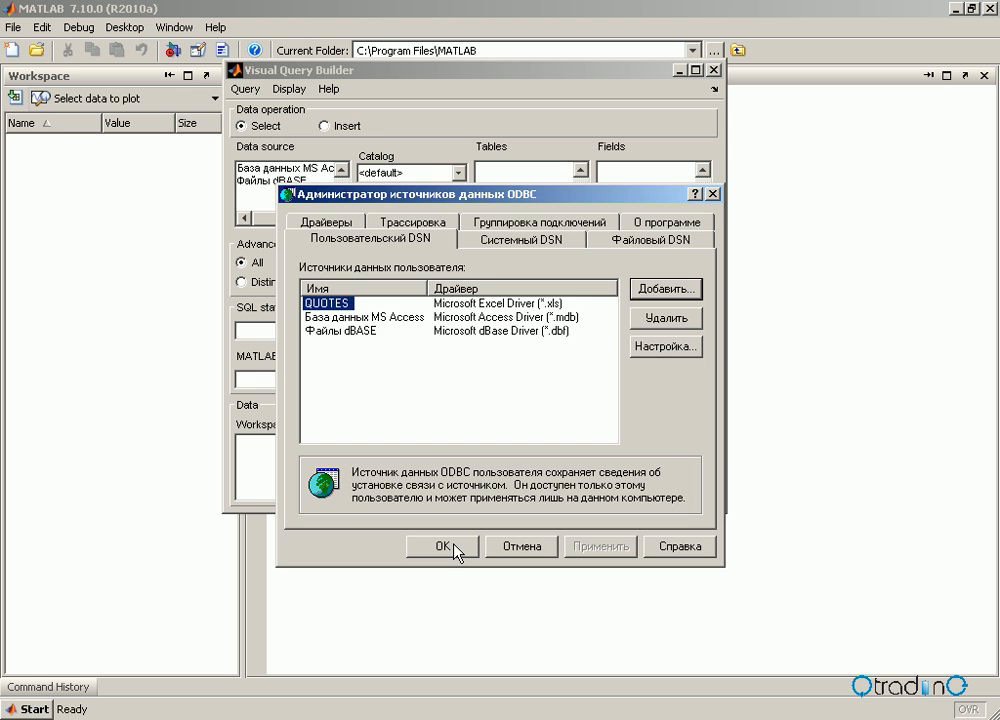
Close the ODBC administrator and the query builder, then relaunch Visual Query Builder from Start > Toolboxes.
{"action": "left_click", "coordinate": [440, 546]}
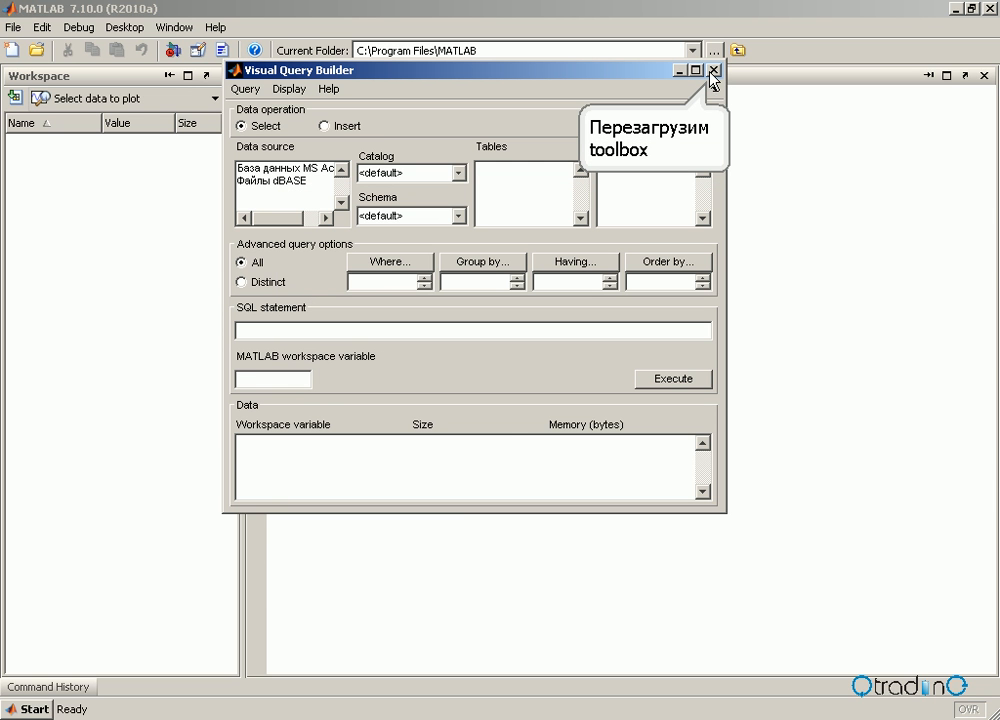
{"action": "left_click", "coordinate": [712, 70]}
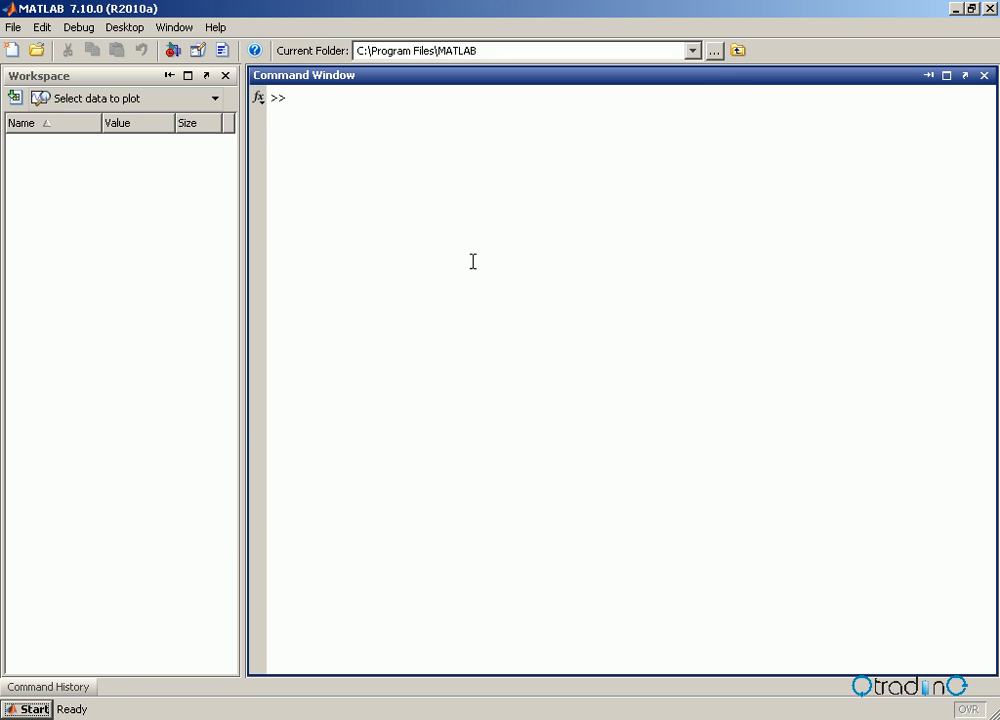
{"action": "left_click", "coordinate": [28, 708]}
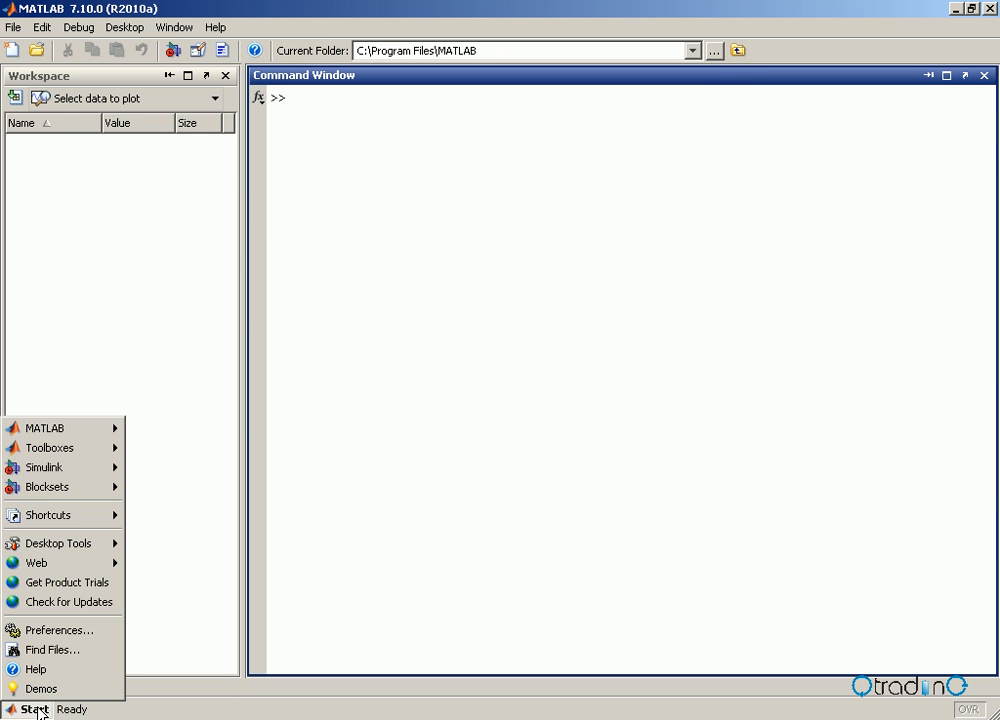
{"action": "left_click", "coordinate": [48, 448]}
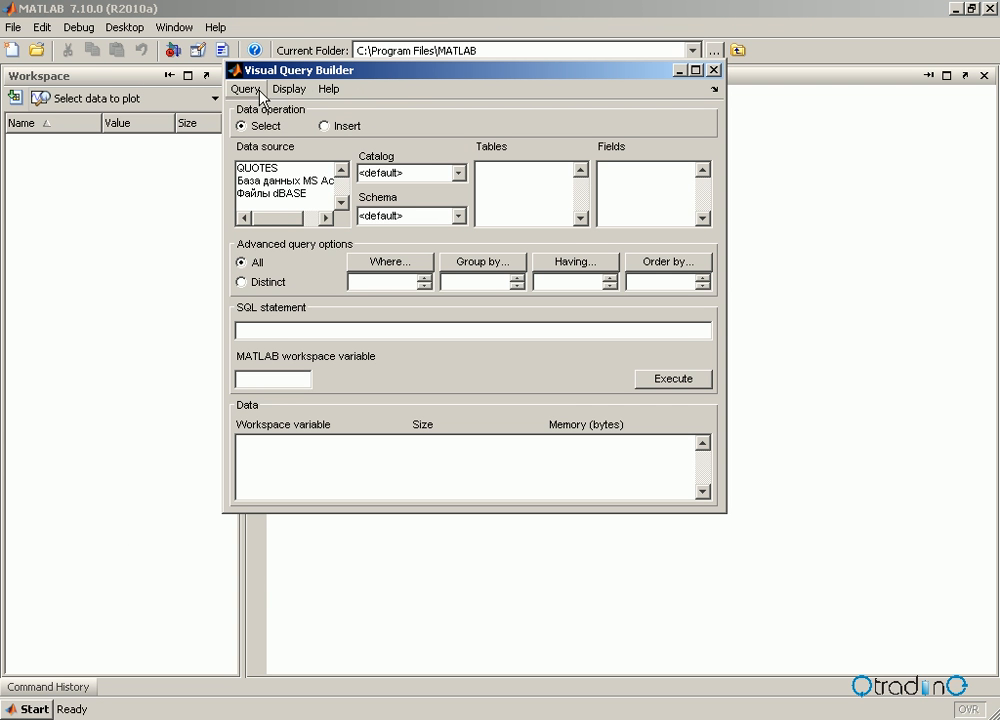
Set the Database Toolbox preference Data return format to numeric.
{"action": "left_click", "coordinate": [244, 88]}
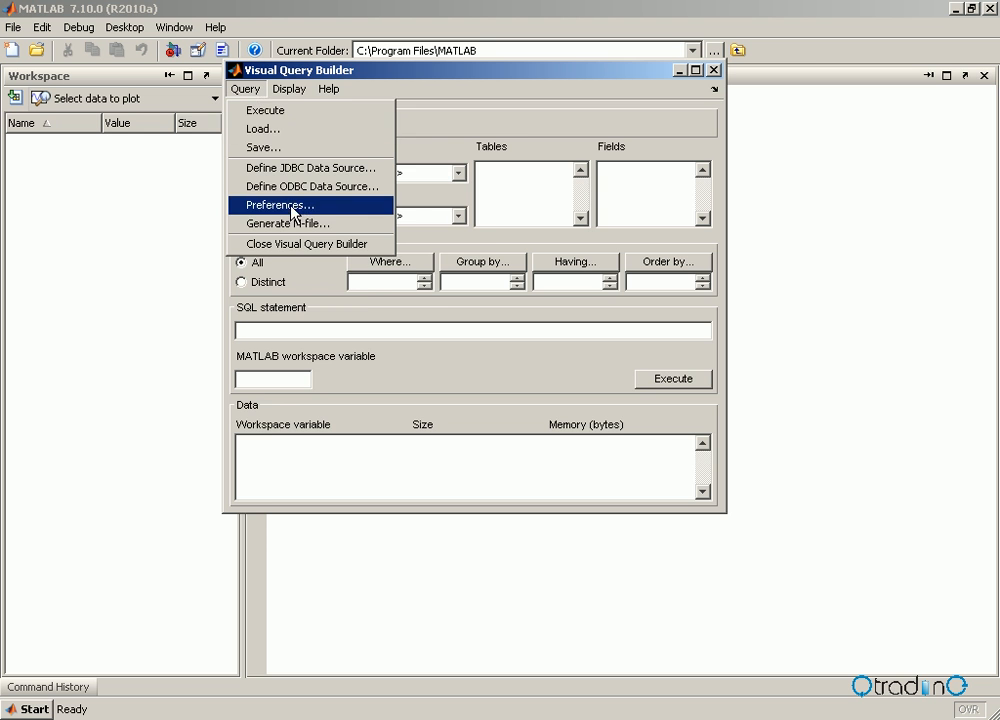
{"action": "left_click", "coordinate": [280, 204]}
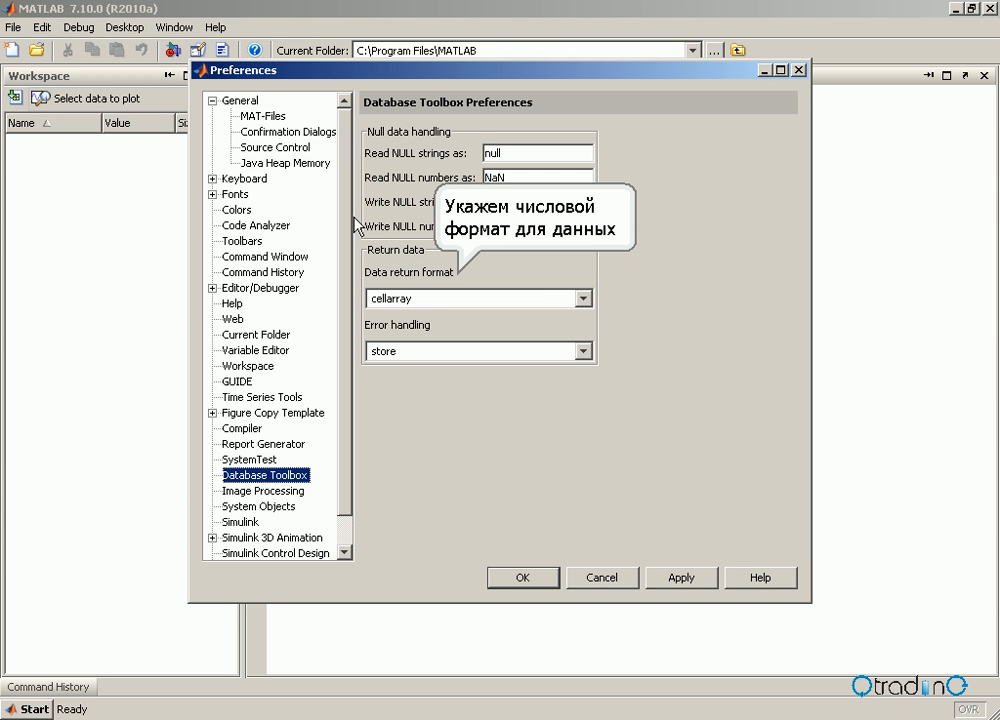
{"action": "left_click", "coordinate": [584, 298]}
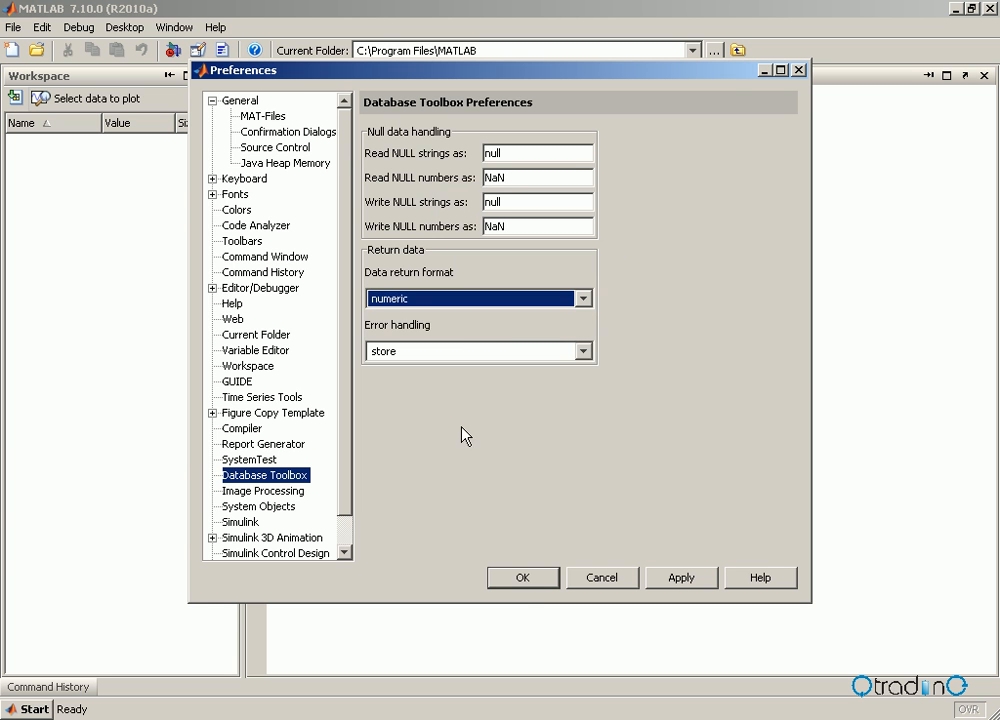
{"action": "mouse_move", "coordinate": [524, 578]}
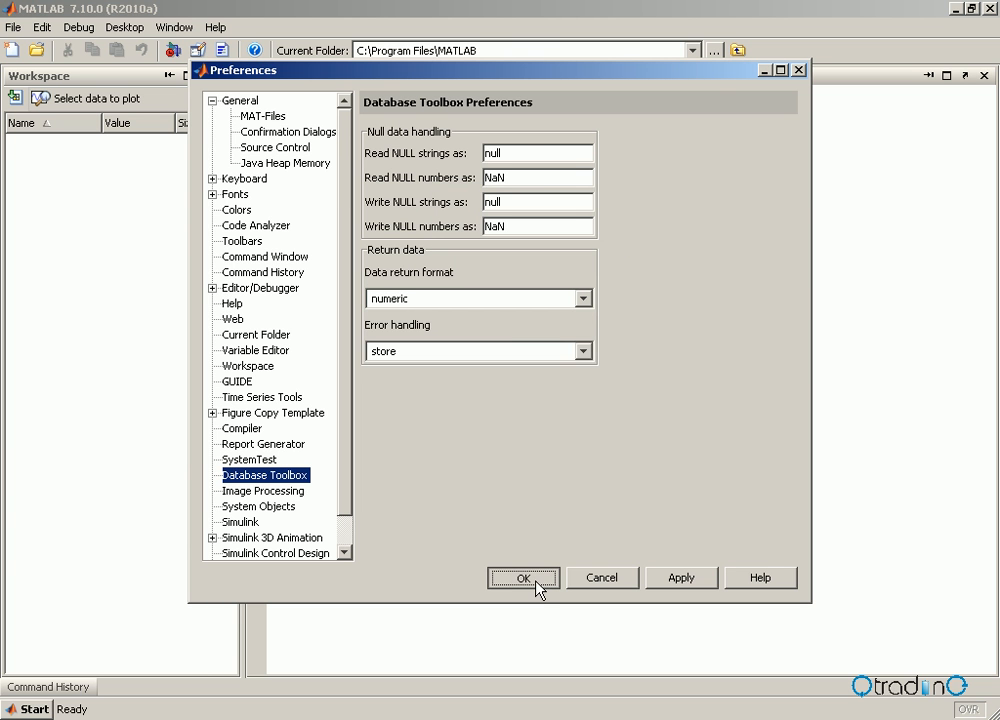
{"action": "left_click", "coordinate": [524, 578]}
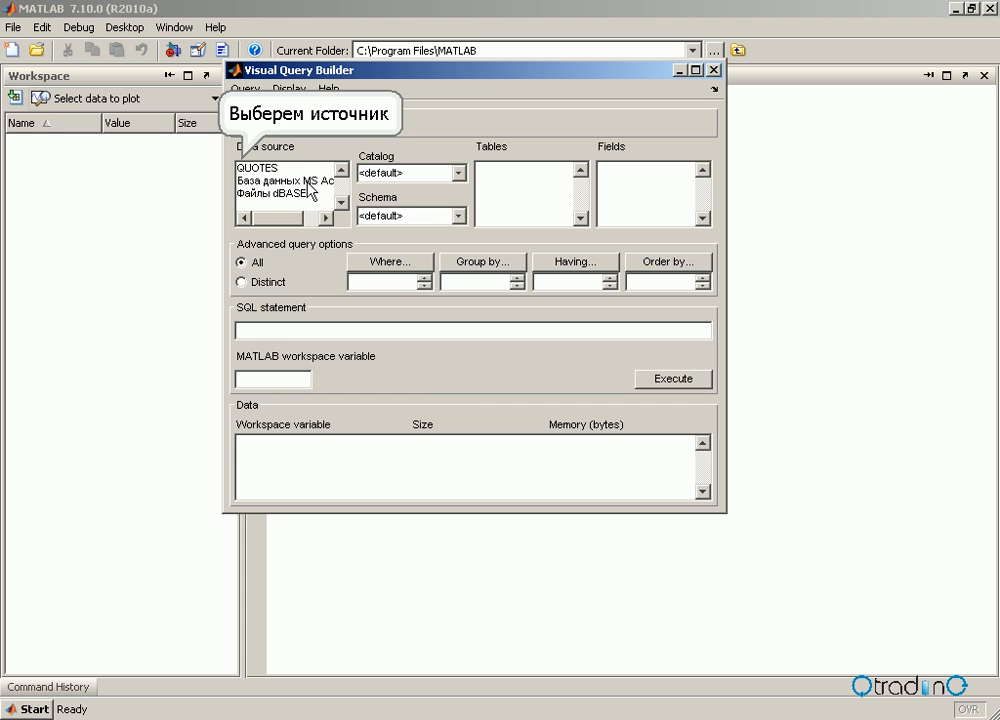
Query fields F1 and F2 from the eurusd$ table of QUOTES into workspace variable P.
{"action": "left_click", "coordinate": [256, 168]}
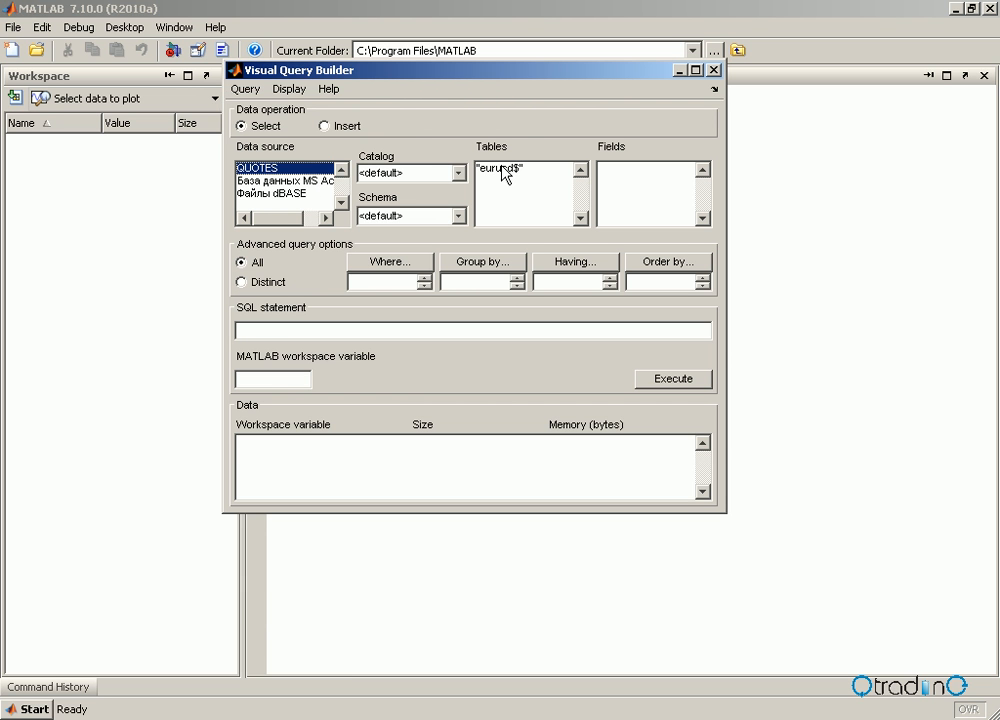
{"action": "left_click", "coordinate": [504, 168]}
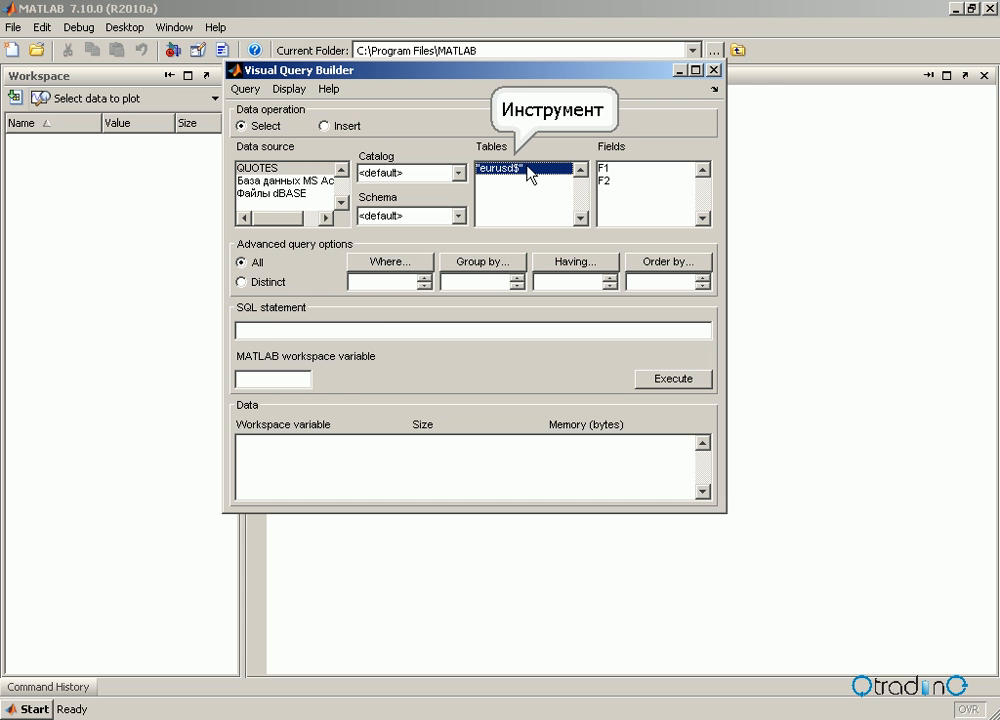
{"action": "mouse_move", "coordinate": [576, 172]}
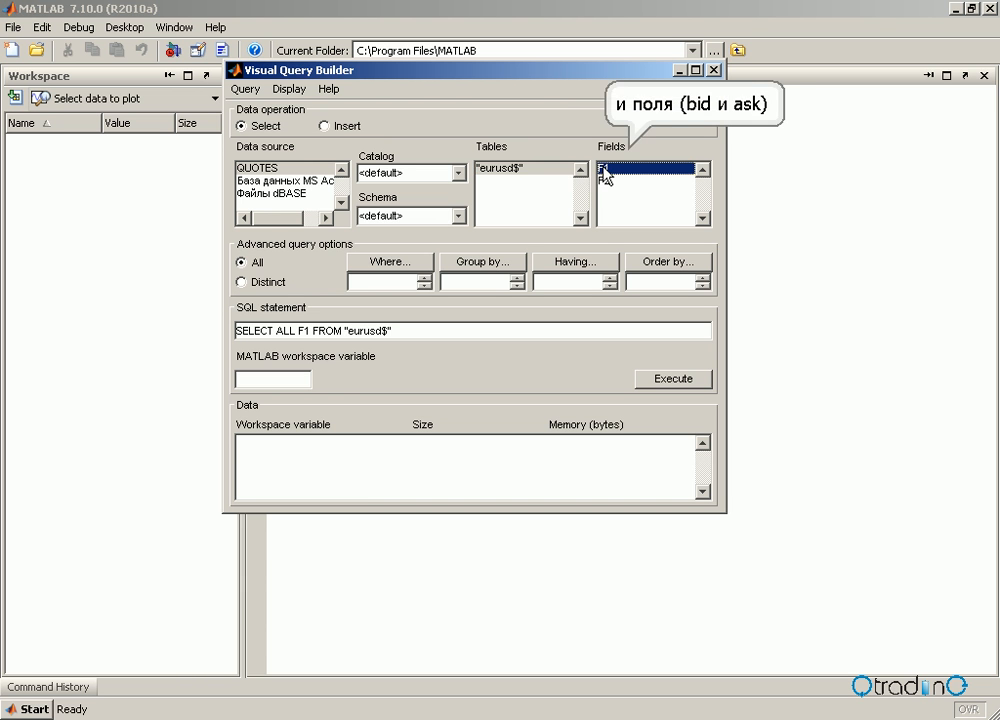
{"action": "left_click", "coordinate": [650, 184]}
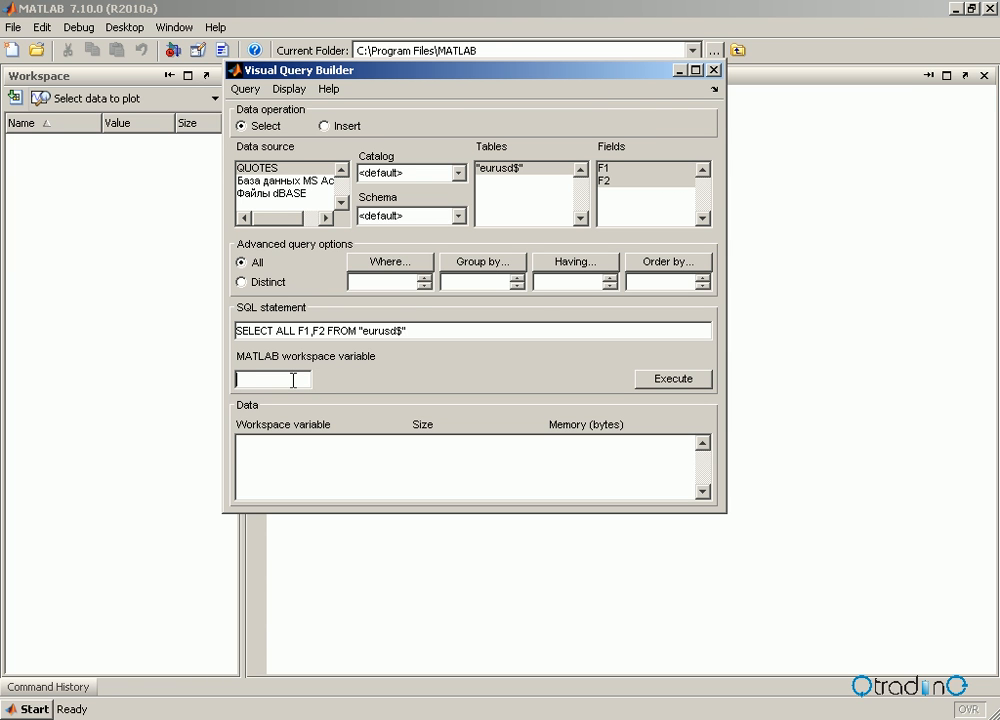
{"action": "type", "text": "P"}
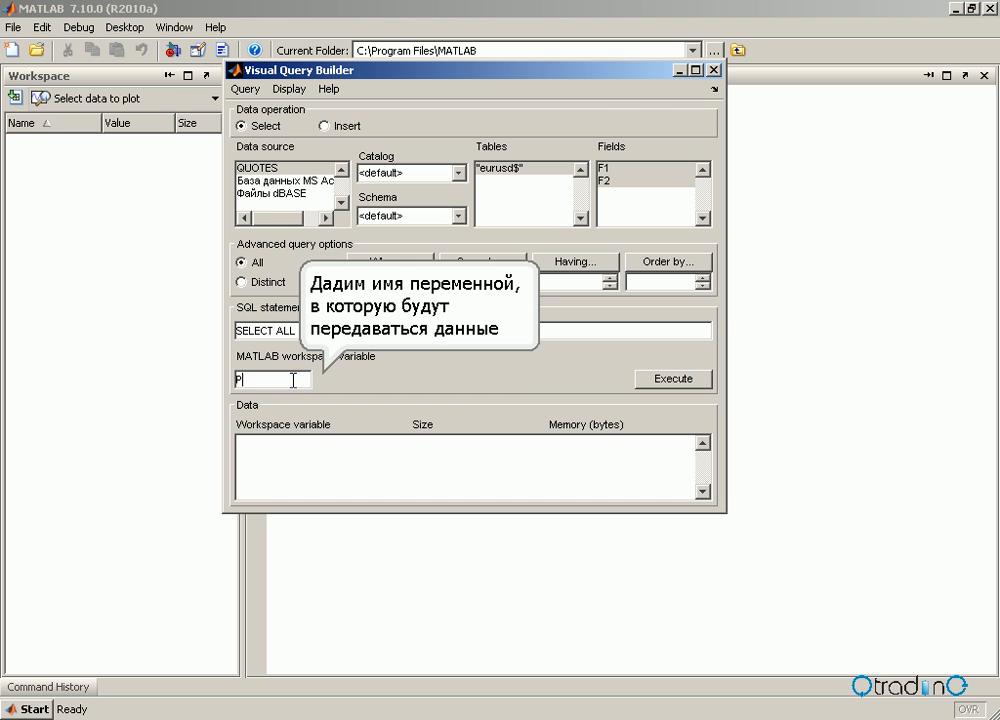
{"action": "mouse_move", "coordinate": [578, 388]}
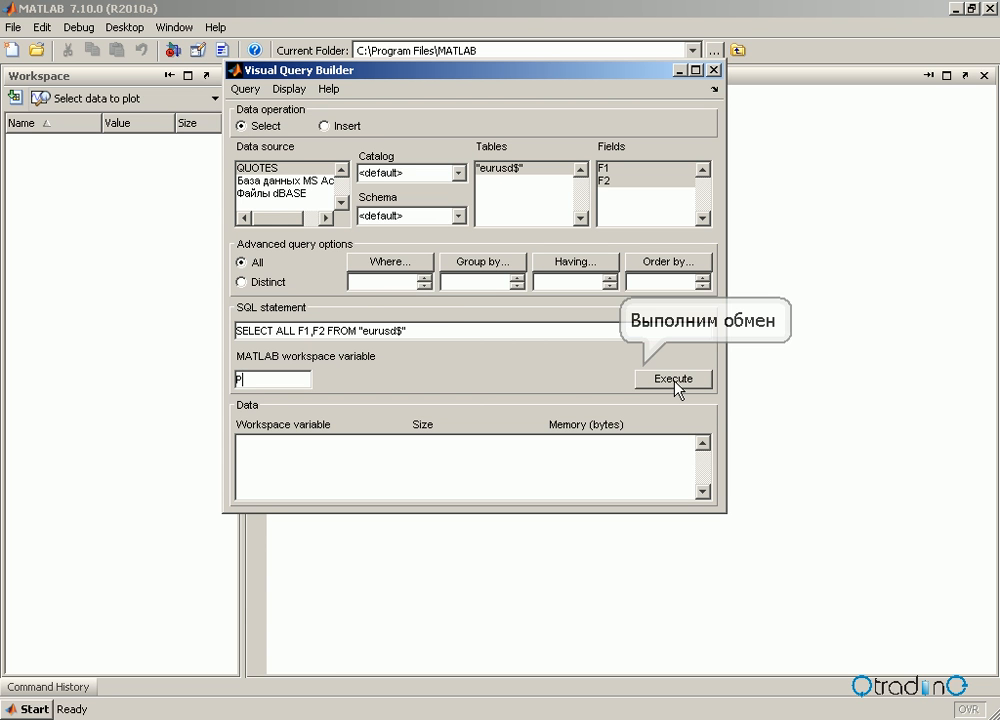
{"action": "left_click", "coordinate": [672, 378]}
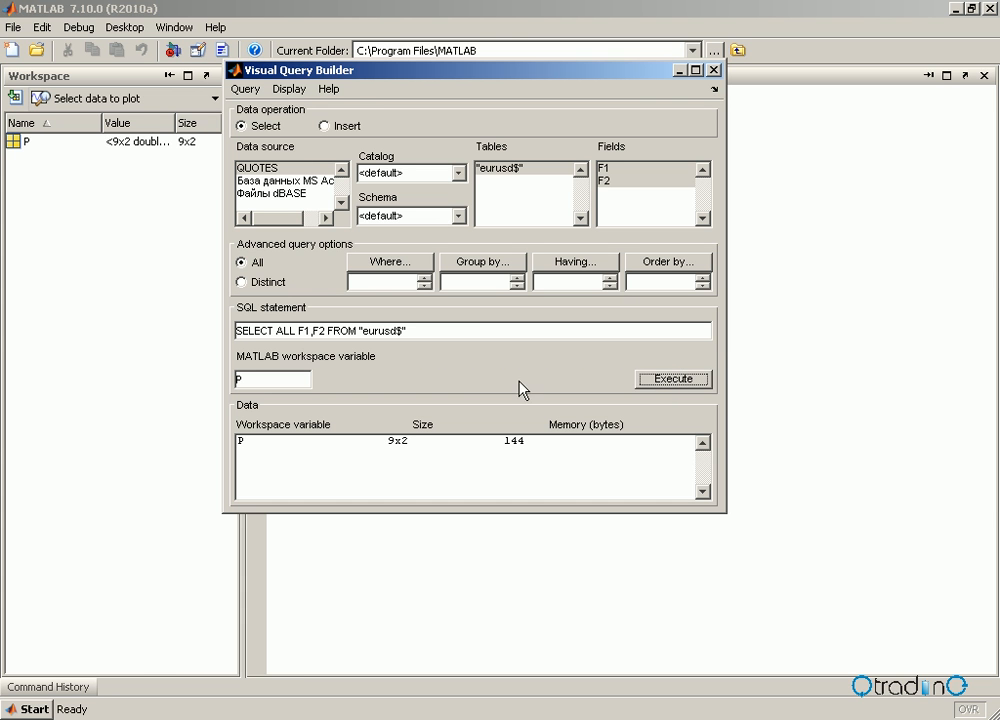
{"action": "mouse_move", "coordinate": [480, 390]}
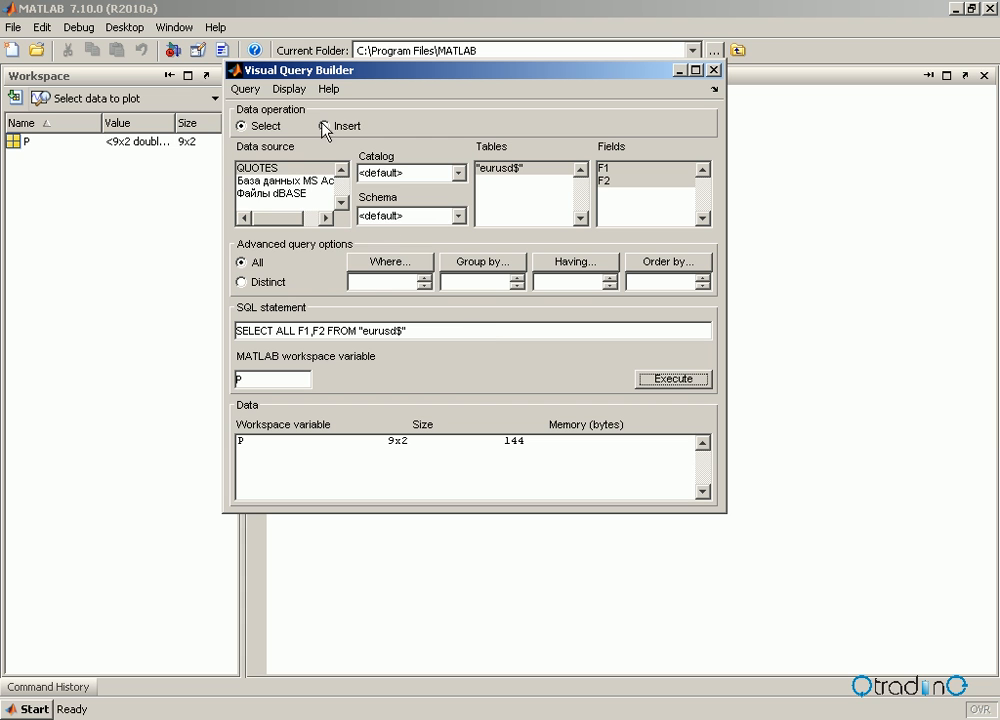
Generate an M-file from the query and append 'plot(P); hold on' after close(conn).
{"action": "left_click", "coordinate": [244, 88]}
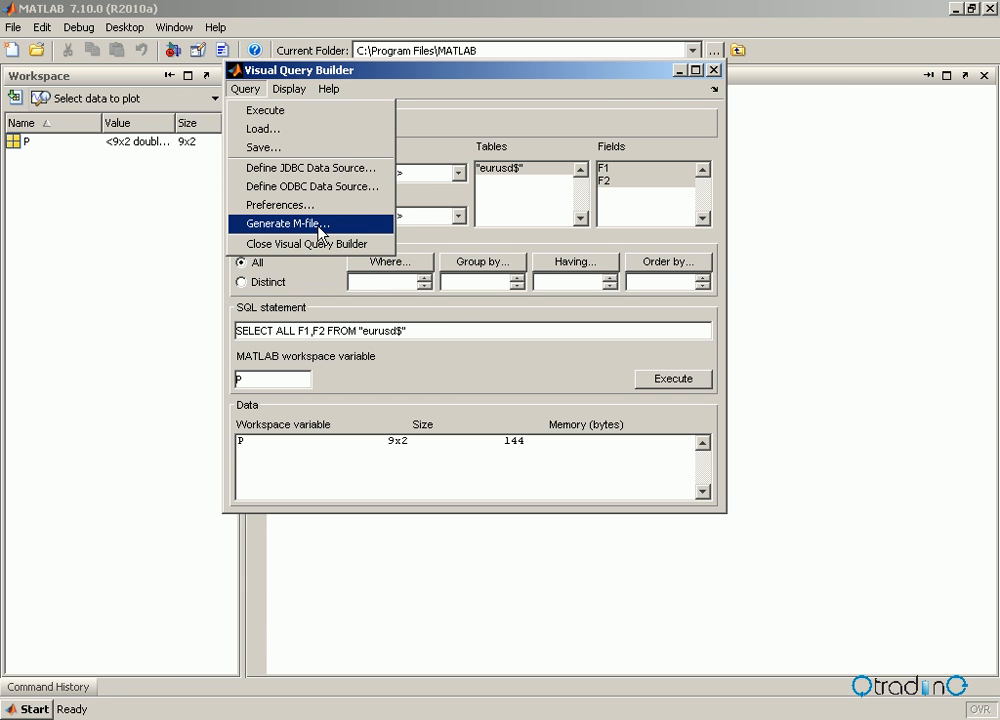
{"action": "left_click", "coordinate": [286, 224]}
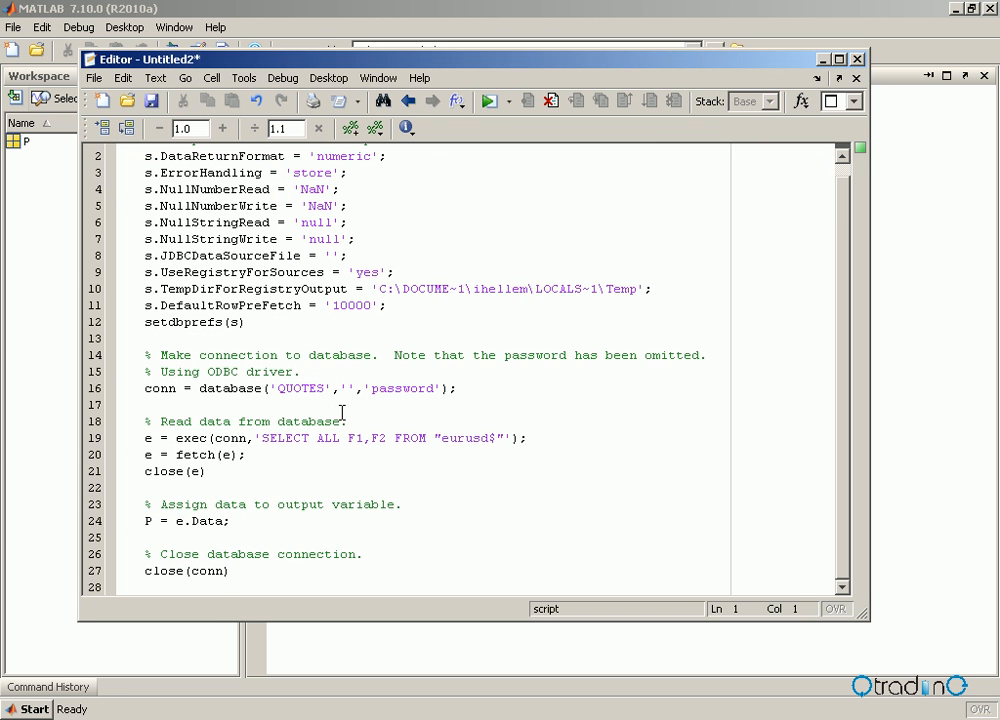
{"action": "mouse_move", "coordinate": [198, 588]}
{"action": "type", "text": "plot"}
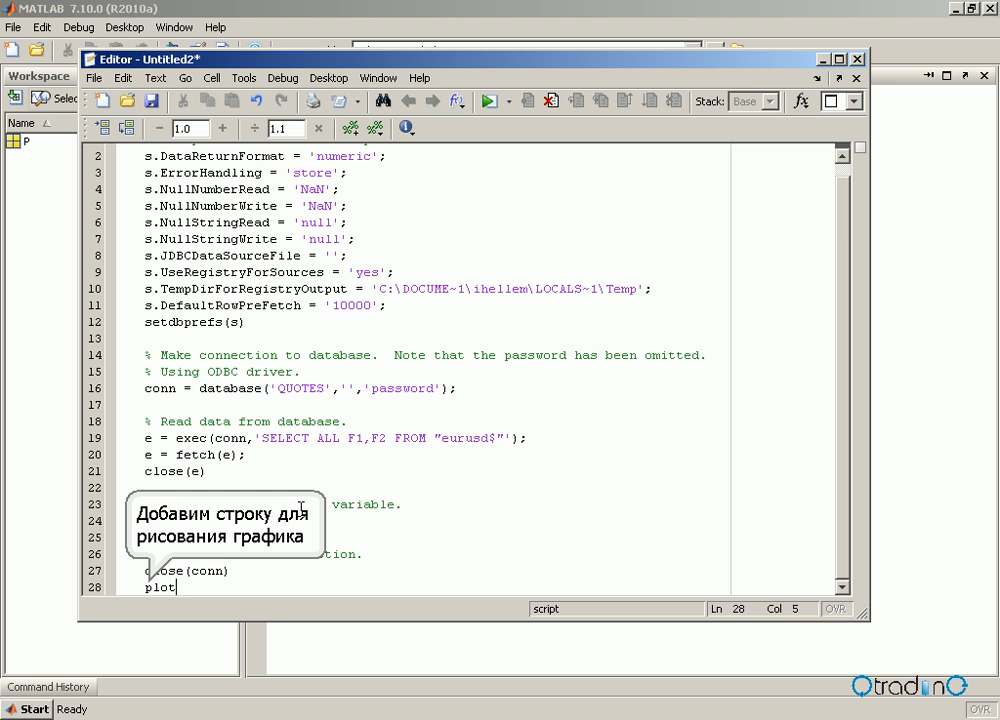
{"action": "type", "text": "(P"}
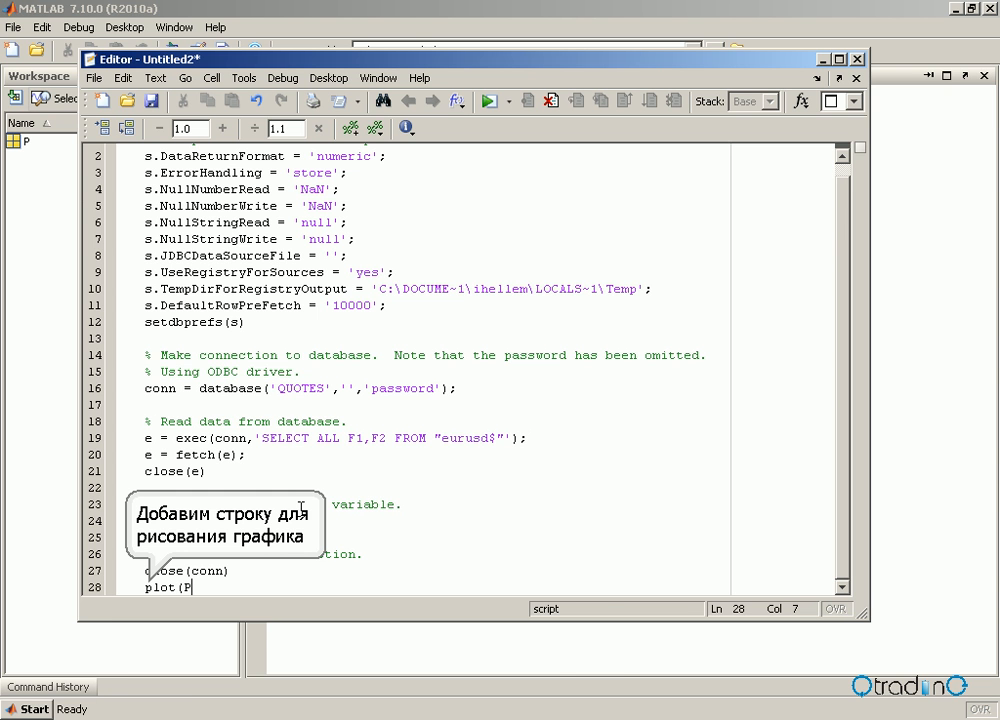
{"action": "type", "text": "P"}
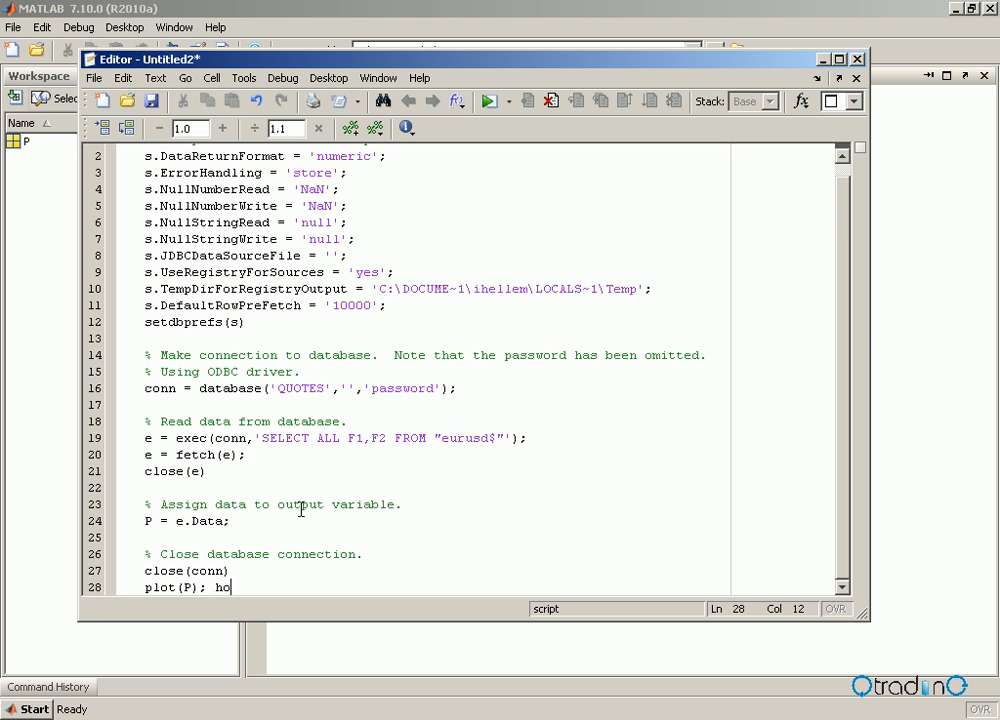
{"action": "type", "text": "ld on"}
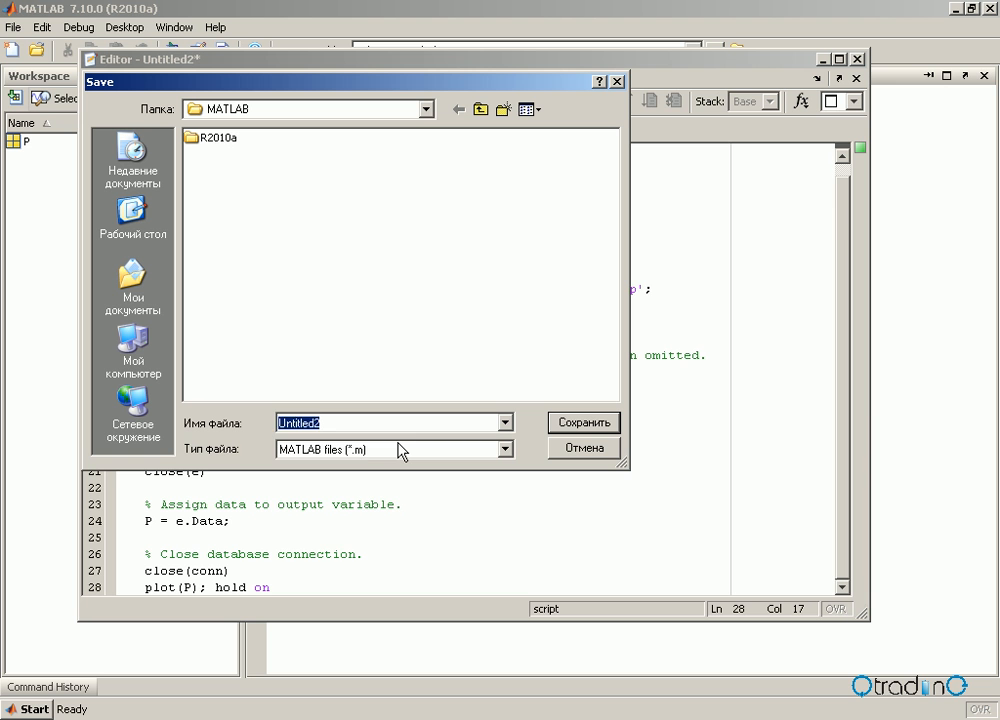
Save the generated script as connection.m.
{"action": "type", "text": "connec"}
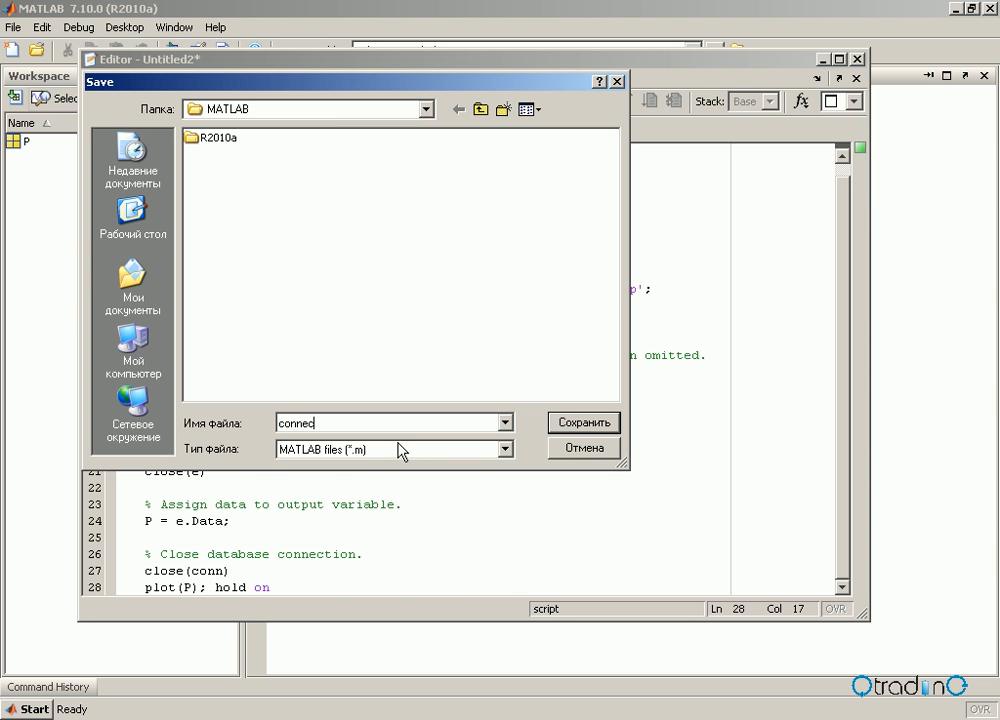
{"action": "type", "text": "tio"}
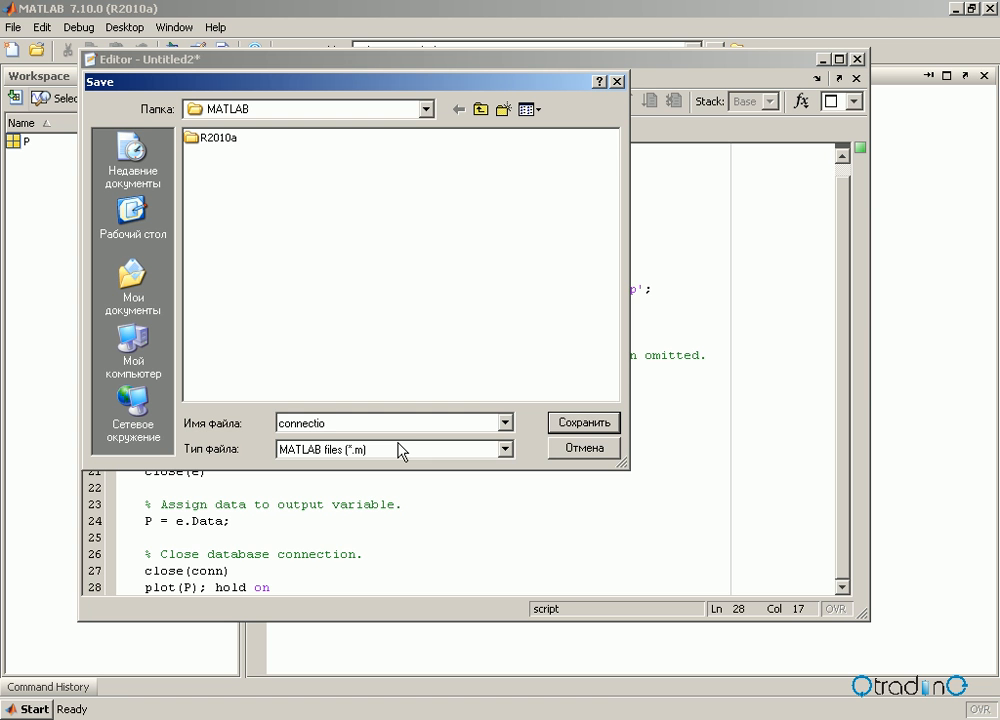
{"action": "type", "text": "n"}
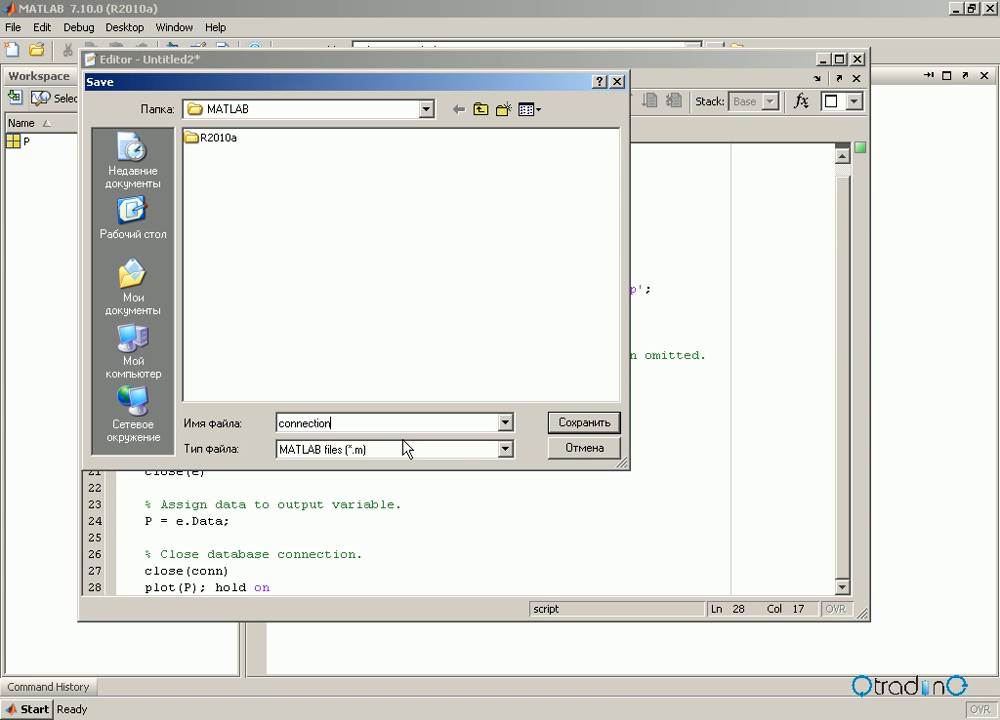
{"action": "left_click", "coordinate": [584, 422]}
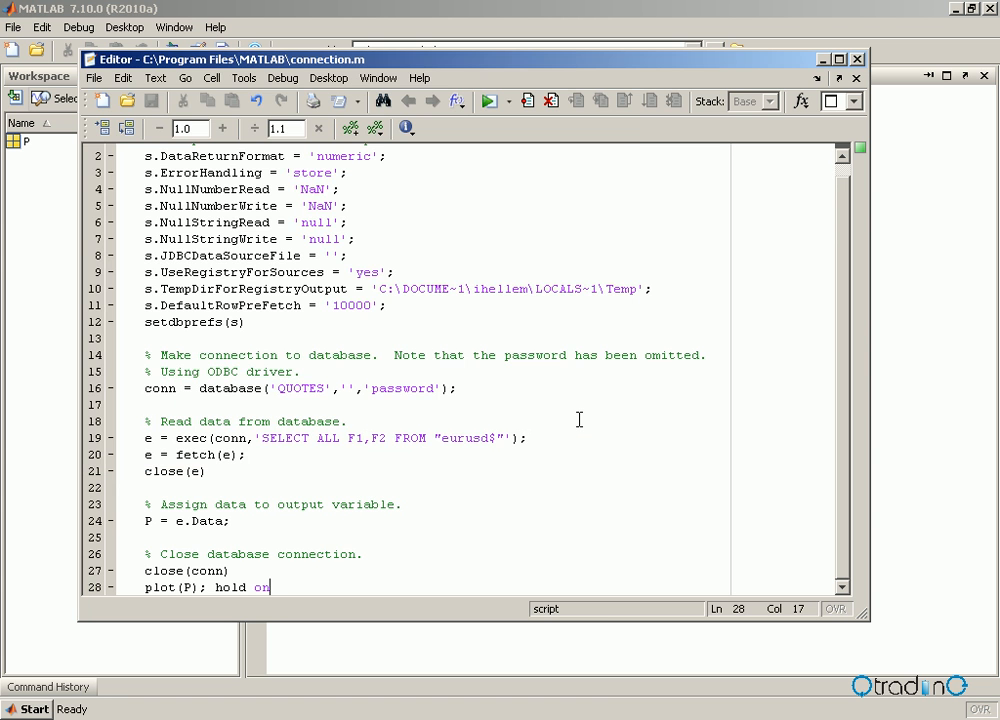
{"action": "mouse_move", "coordinate": [700, 192]}
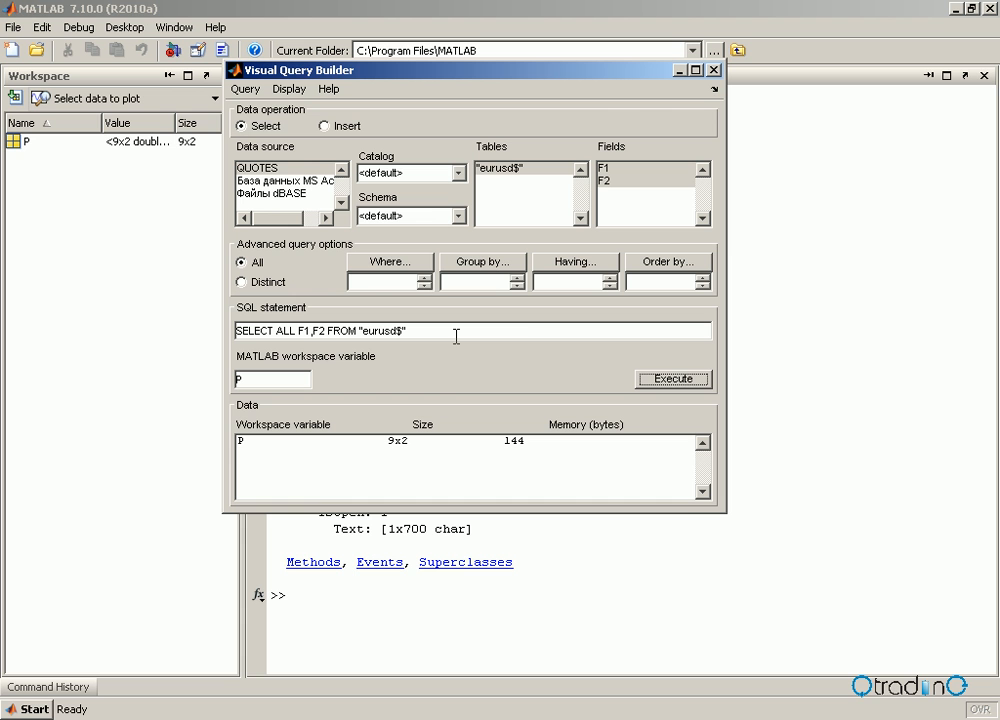
{"action": "mouse_move", "coordinate": [524, 332]}
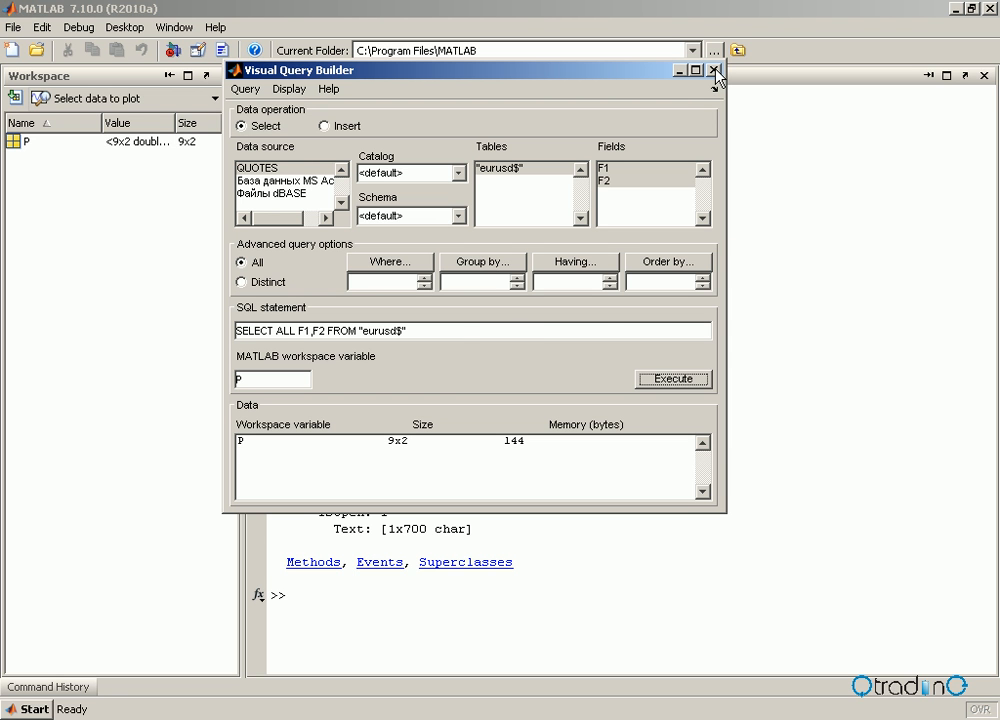
Close Visual Query Builder and clear the Command Window with clc.
{"action": "left_click", "coordinate": [714, 70]}
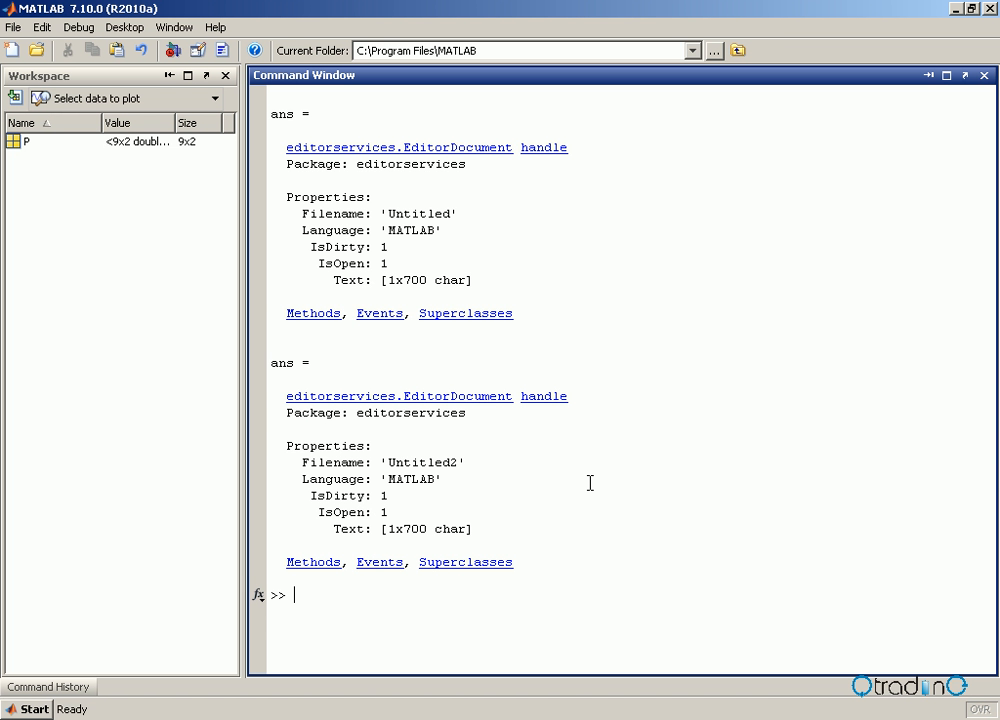
{"action": "type", "text": "clc"}
{"action": "type", "text": "clear"}
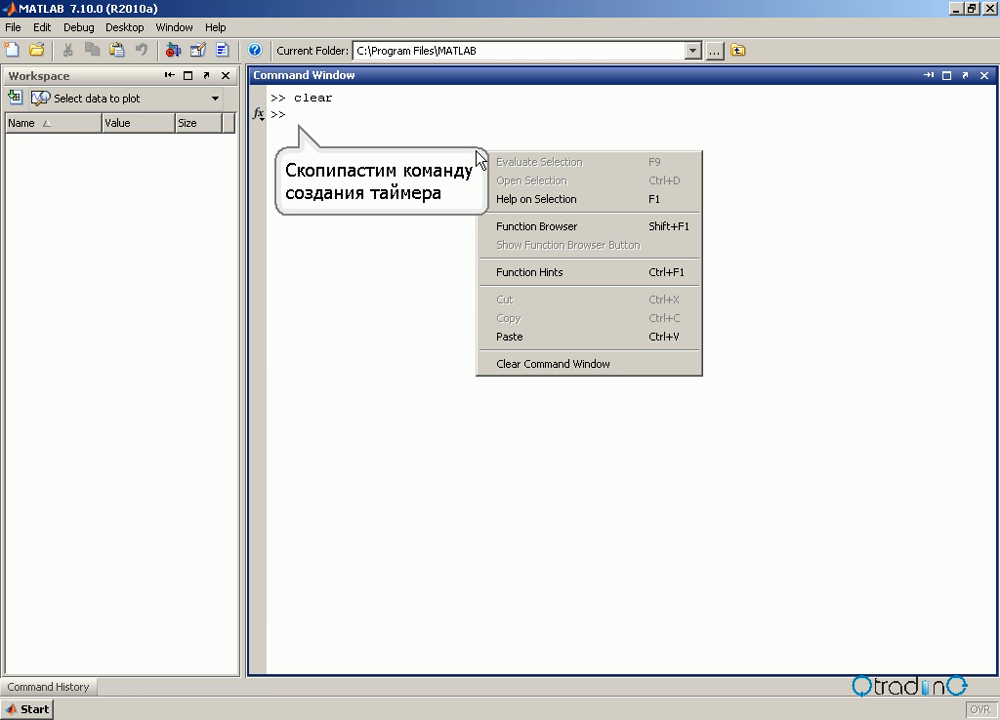
{"action": "mouse_move", "coordinate": [510, 336]}
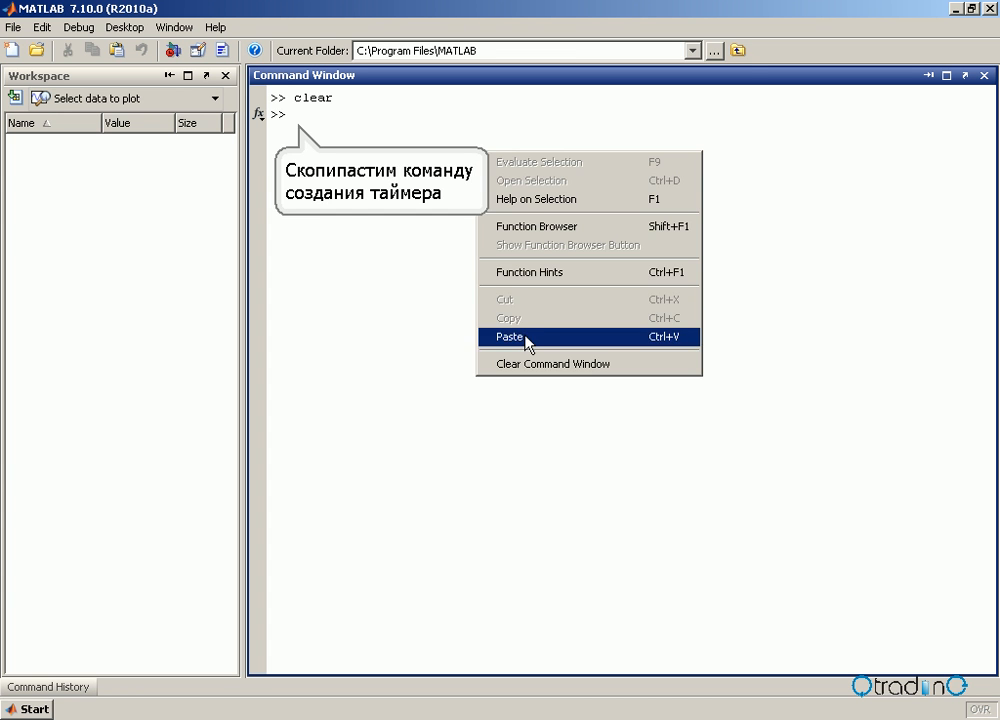
Create timer Q running connection every 10 seconds, then run start(Q).
{"action": "left_click", "coordinate": [510, 336]}
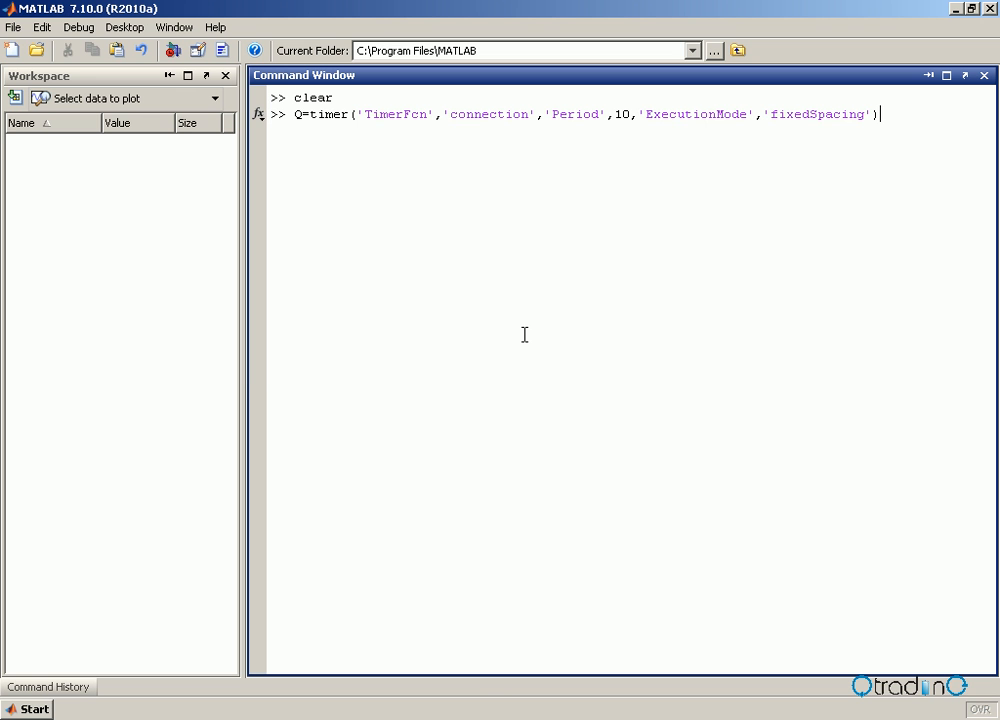
{"action": "key", "text": "Return"}
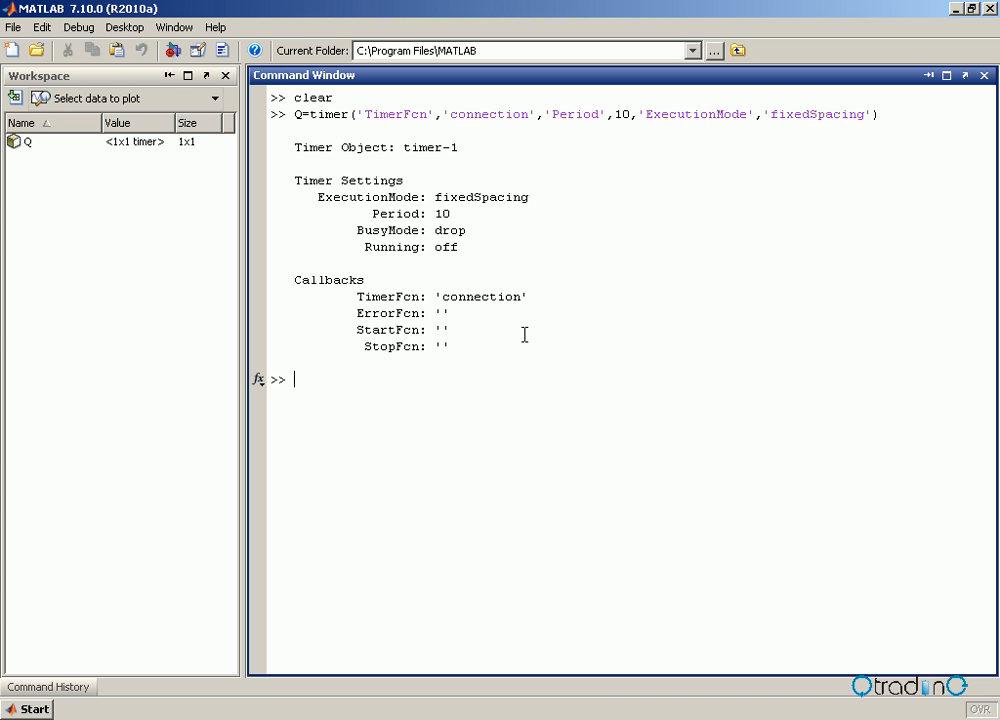
{"action": "type", "text": "sta"}
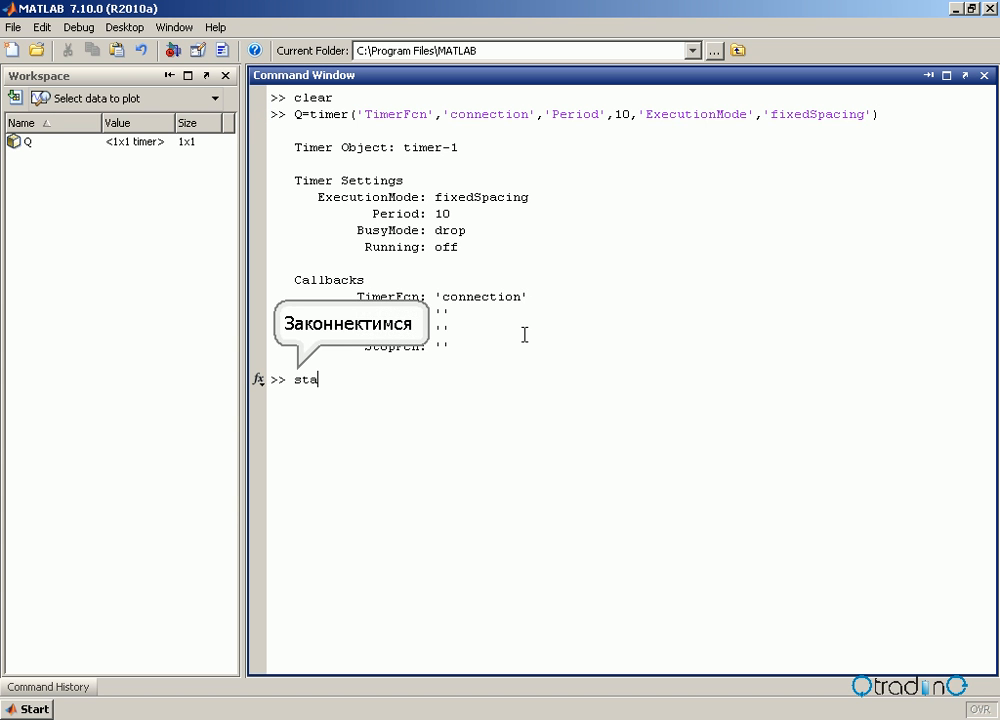
{"action": "type", "text": "rt"}
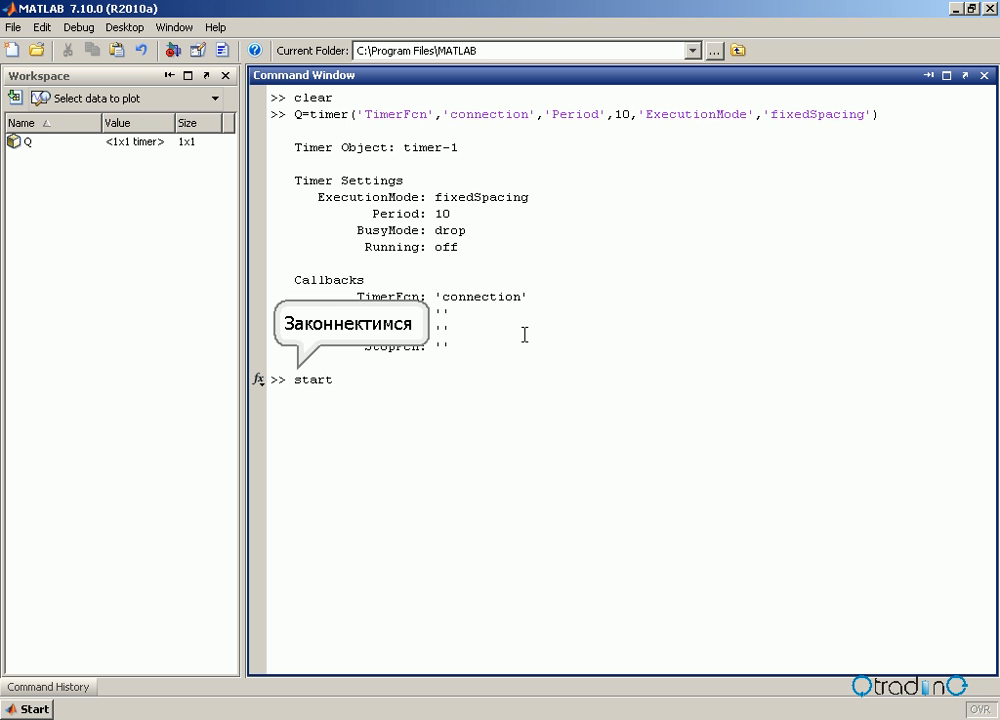
{"action": "type", "text": "("}
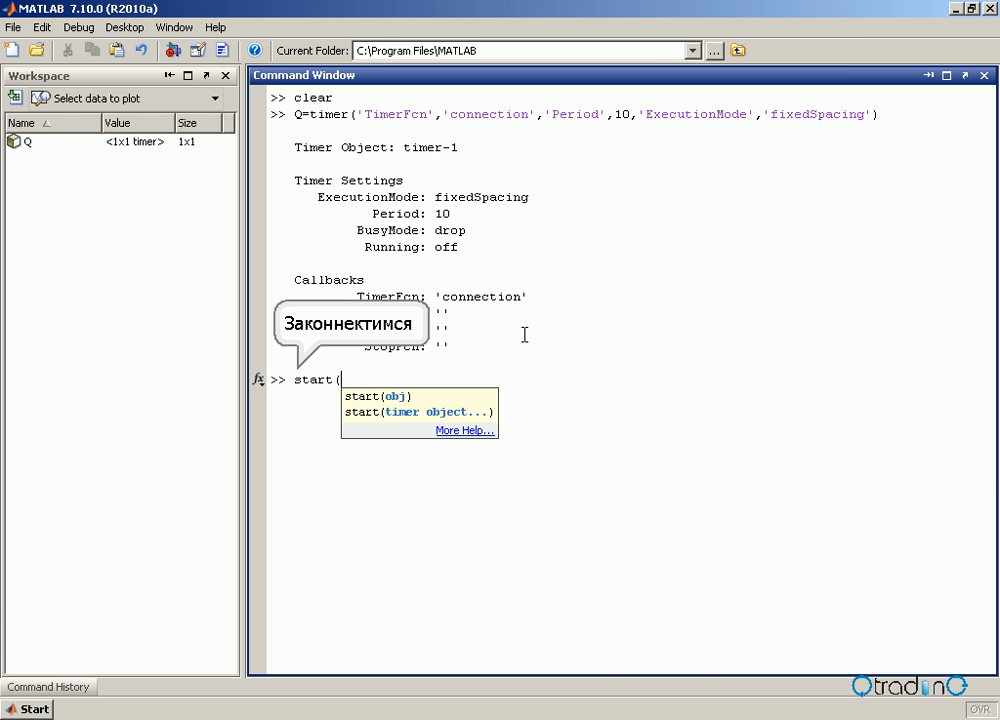
{"action": "type", "text": "Q)"}
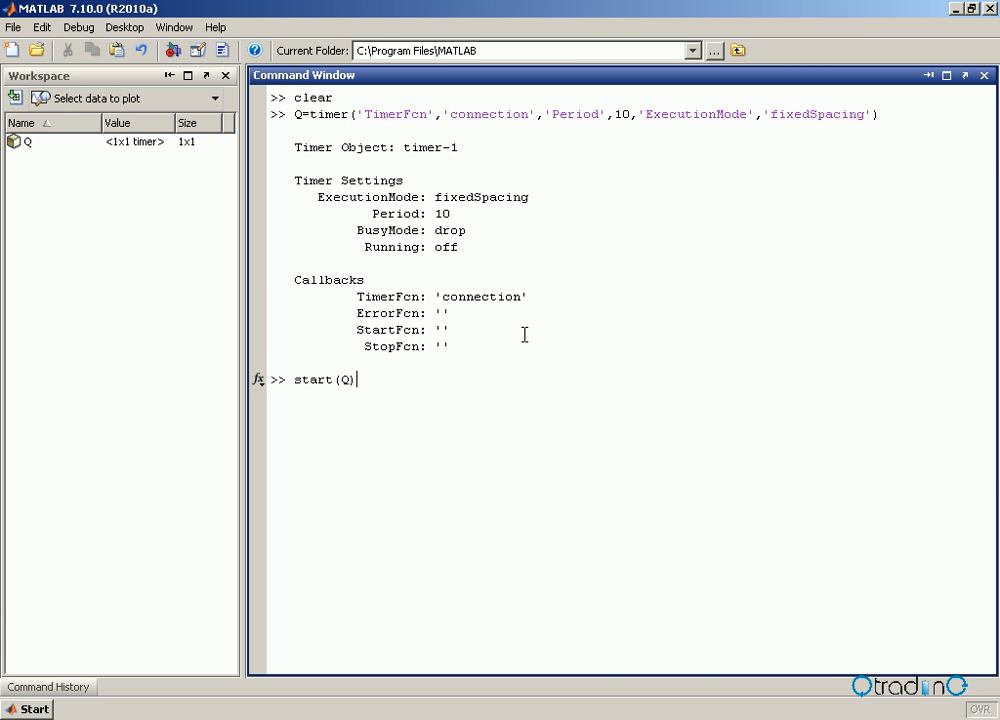
{"action": "key", "text": "Return"}
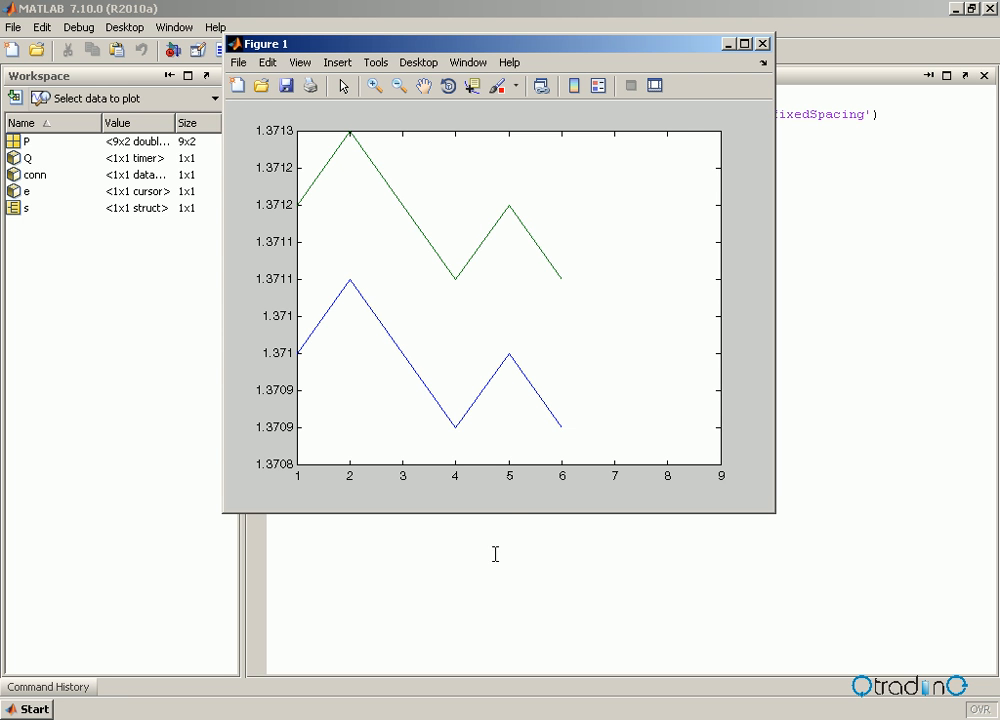
{"action": "mouse_move", "coordinate": [764, 48]}
{"action": "type", "text": "st"}
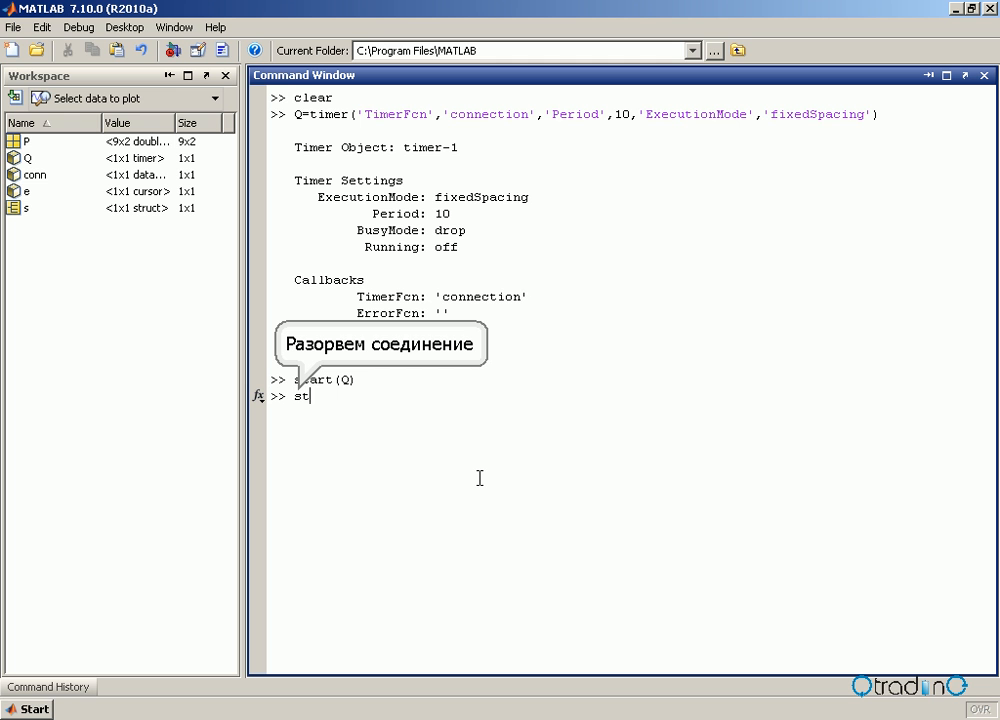
Begin entering stop(Q) at the prompt to halt timer Q; text so far reads 'stop(Q'.
{"action": "type", "text": "op("}
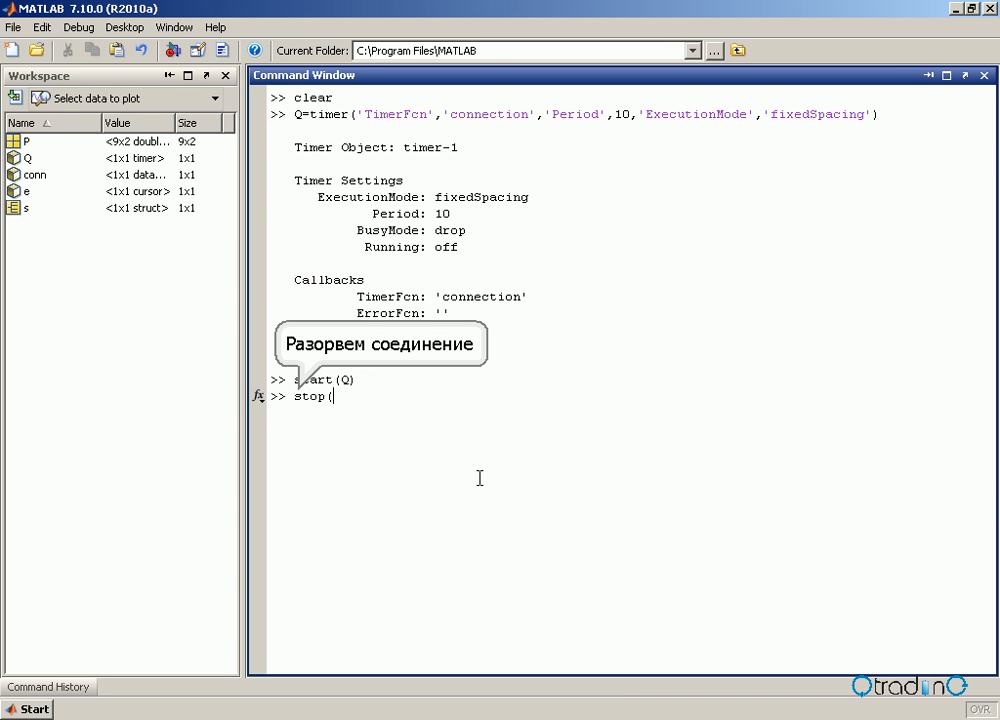
{"action": "type", "text": "Q"}
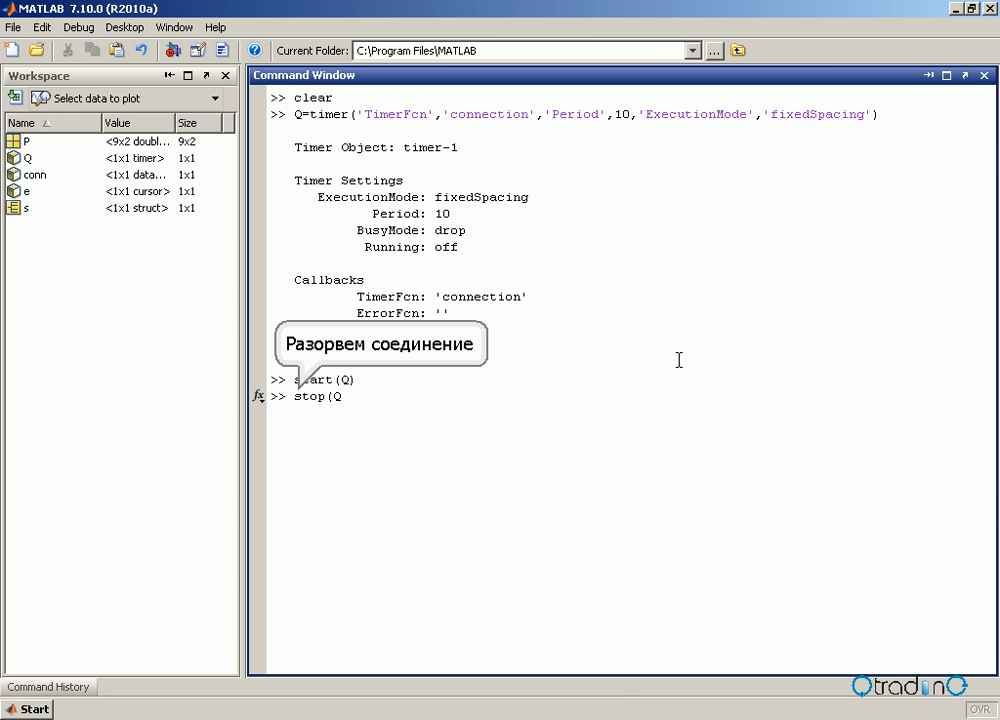